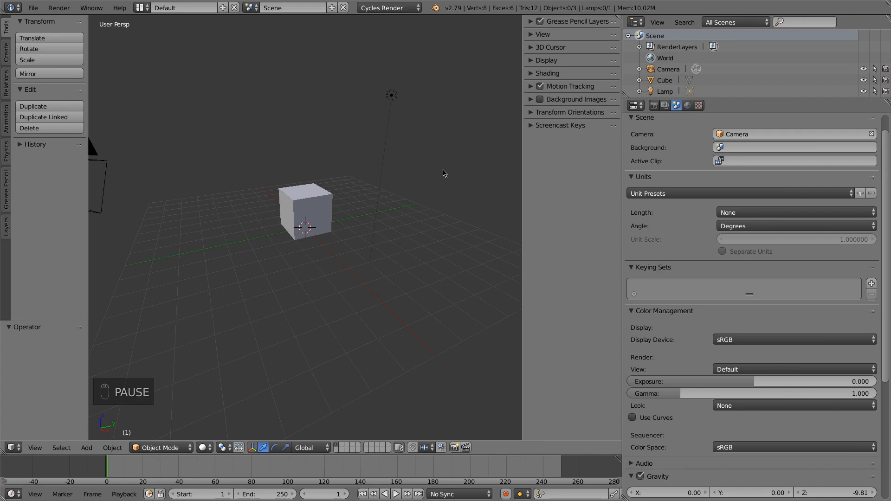
pyautogui.moveTo(340, 172)
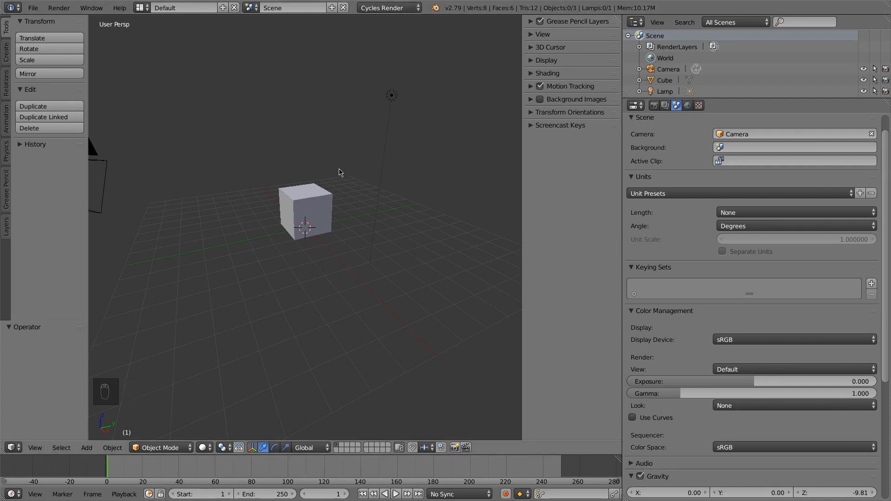
# Step: Add a single-bone armature at the cube and enable X-Ray so the bone shows through it
pyautogui.click(305, 215)
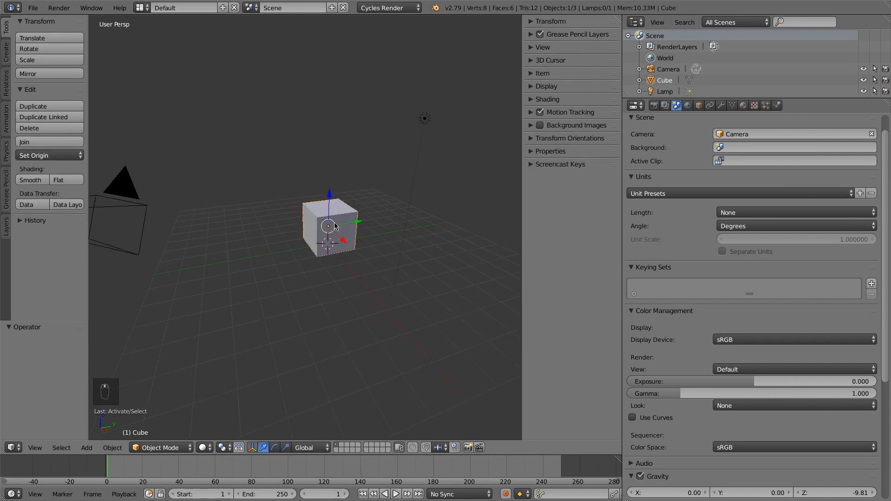
pyautogui.press('A')
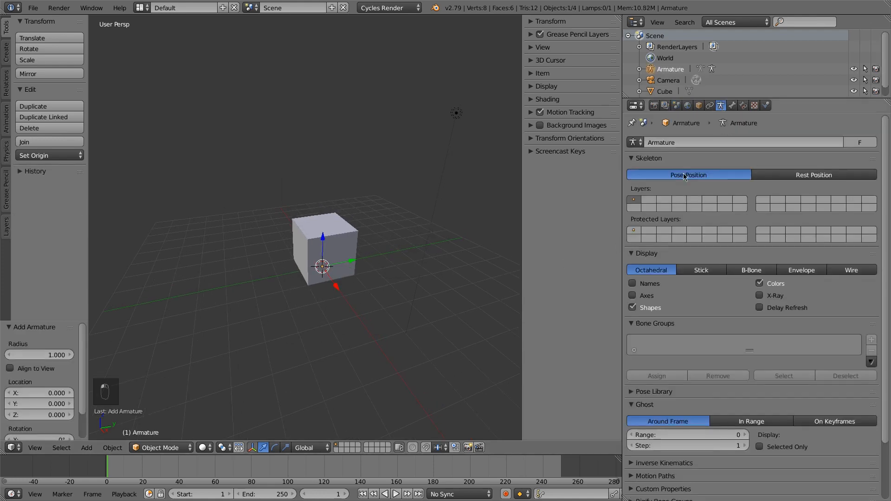
pyautogui.click(759, 296)
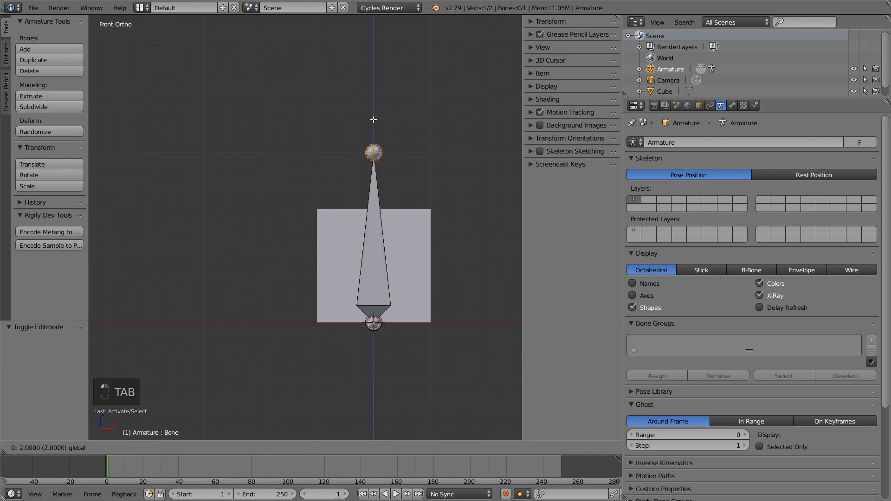
# Step: Angle the bone's tail diagonally across the cube and return to Pose Mode with the cube parented to the armature
pyautogui.press('Tab')
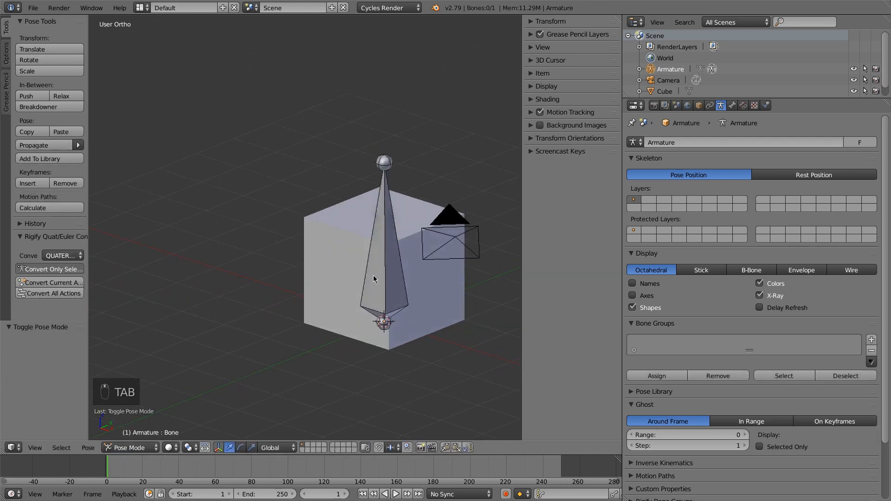
pyautogui.click(377, 278)
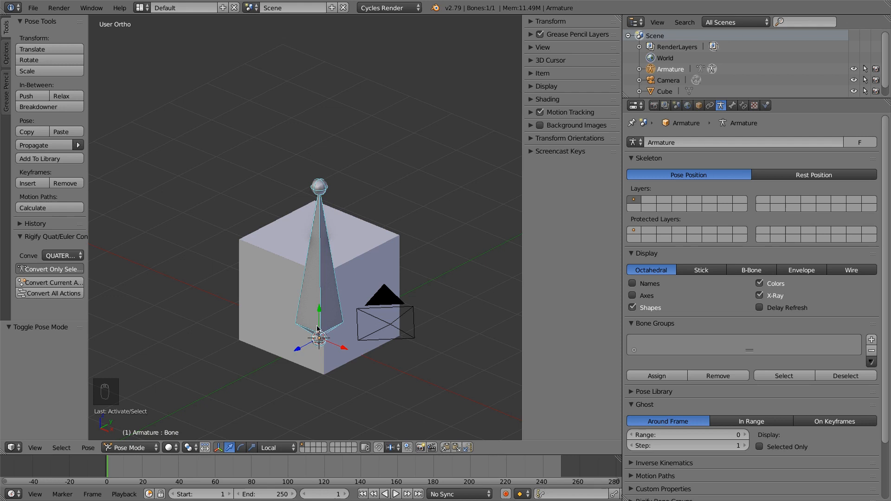
pyautogui.press('Tab')
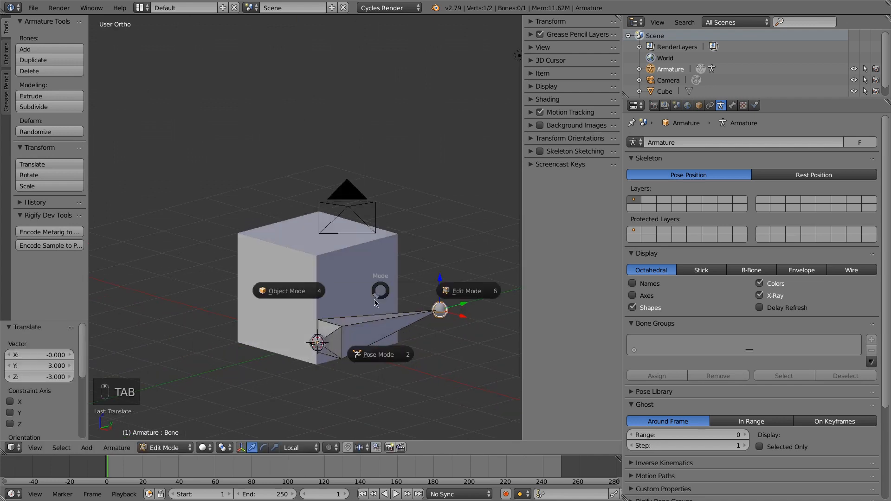
pyautogui.click(380, 354)
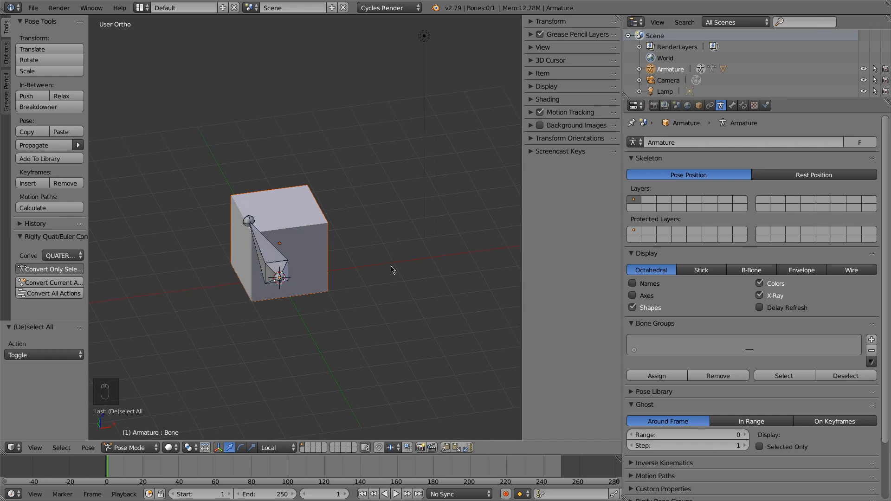
# Step: View the scene from the front, select the bone and duplicate it 3 units along X in Edit Mode
pyautogui.press('KP_1')
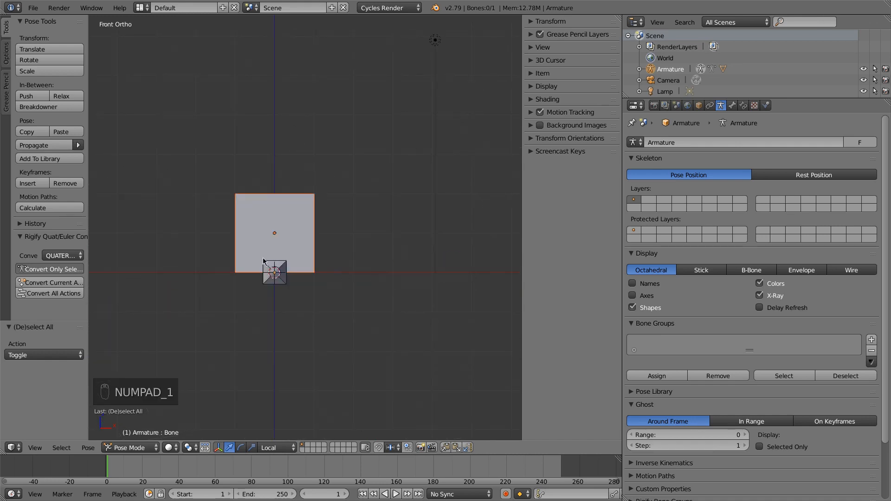
pyautogui.moveTo(275, 233); pyautogui.dragTo(292, 236)
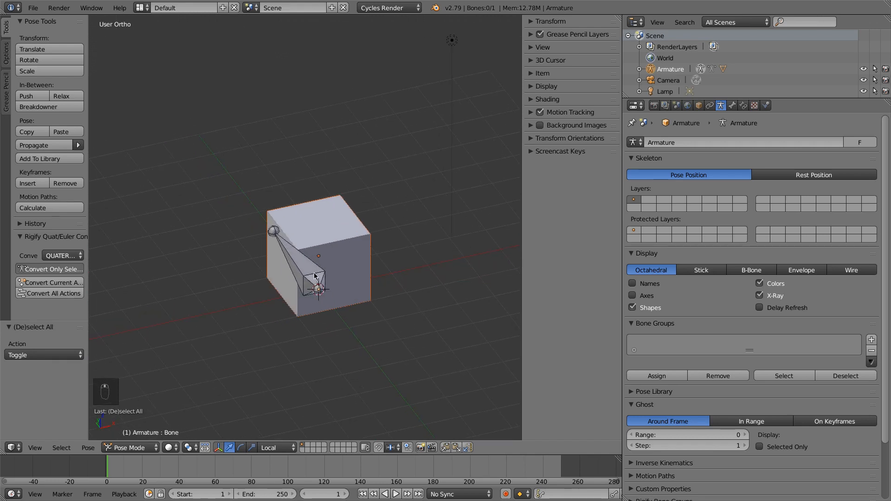
pyautogui.click(314, 277)
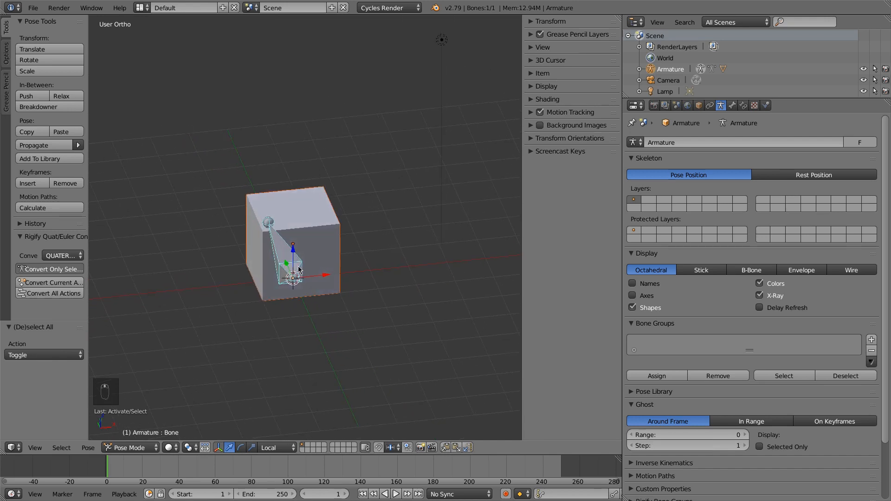
pyautogui.press('Tab')
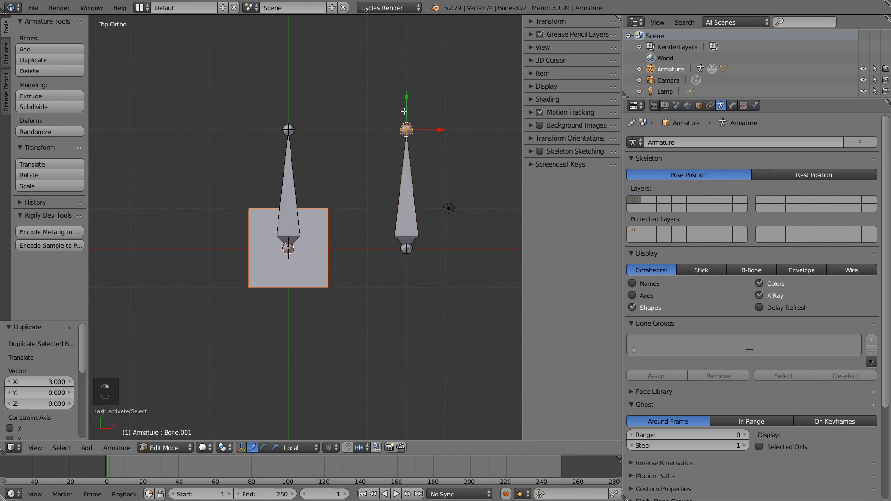
# Step: Shorten the copied bone to a stub and rename the original bone 'Cube', then return to Pose Mode
pyautogui.moveTo(405, 129); pyautogui.dragTo(406, 207)
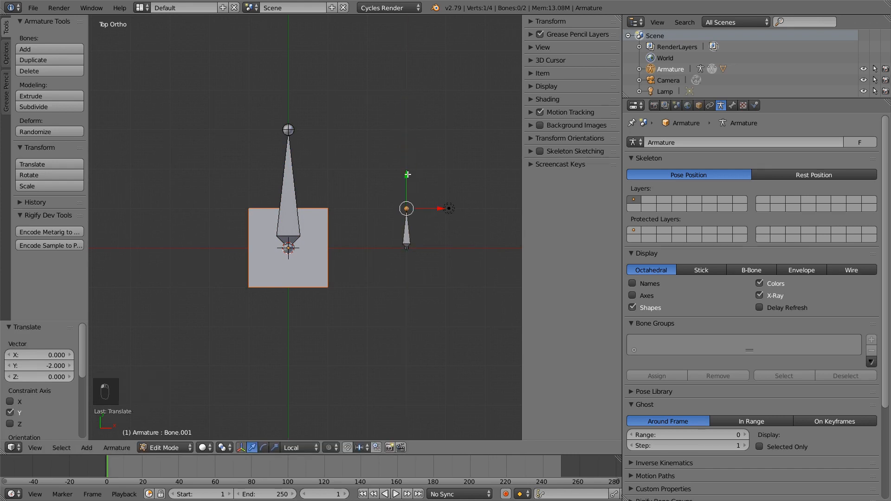
pyautogui.click(733, 105)
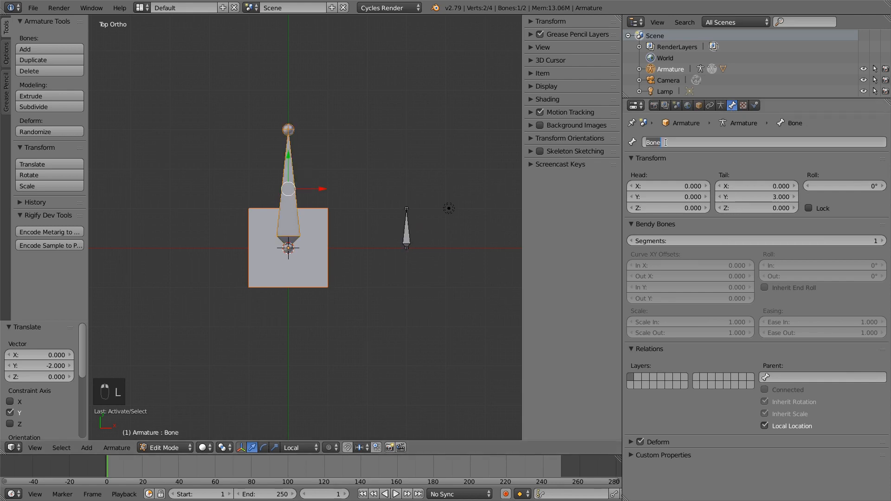
pyautogui.write('Cube')
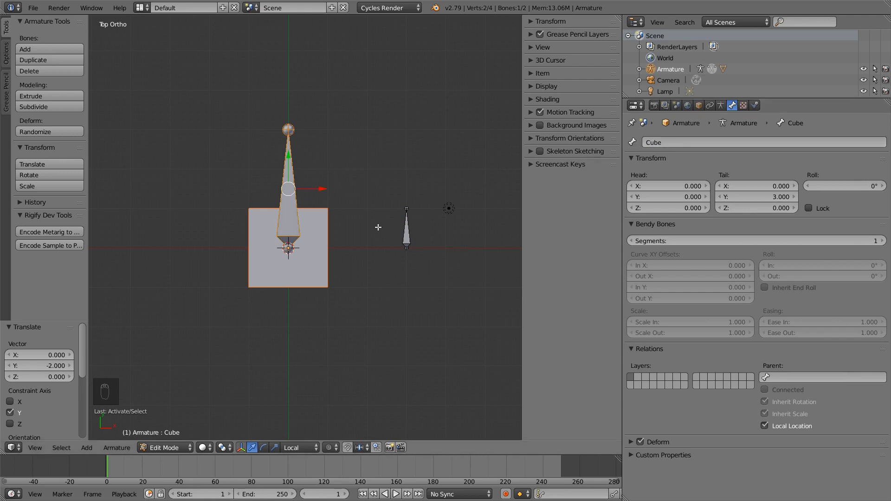
pyautogui.press('Tab')
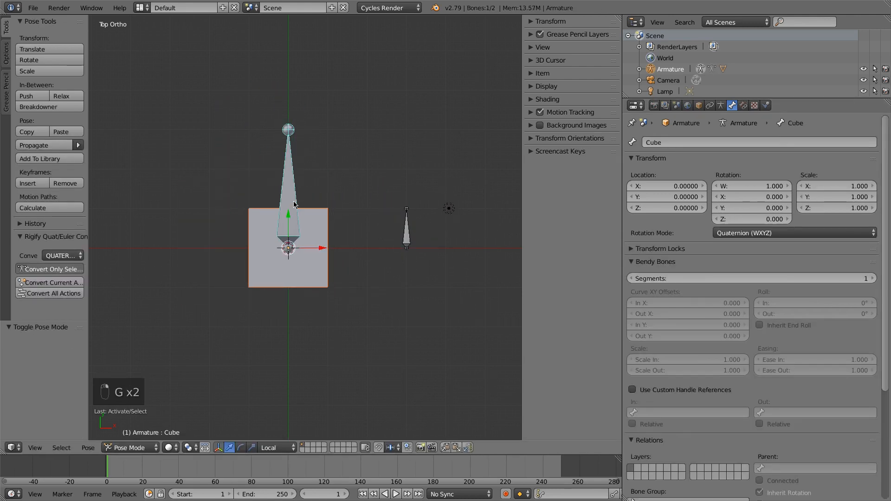
# Step: Show the Cube bone's transform in the sidebar and bring up the Add Drivers options for Location Z
pyautogui.press('a')
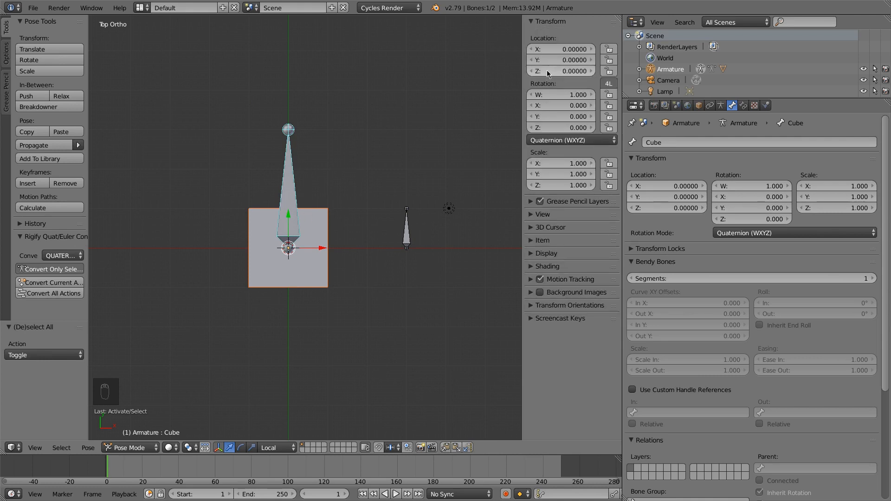
pyautogui.rightClick(561, 71)
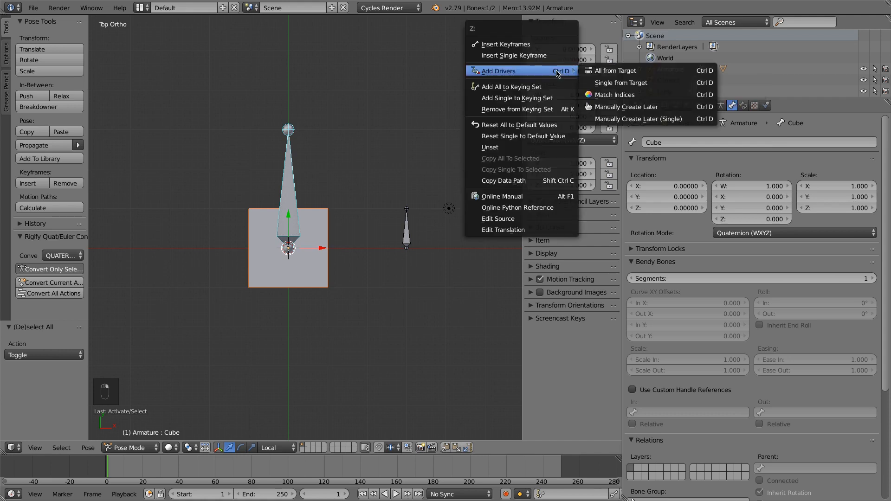
pyautogui.moveTo(608, 71)
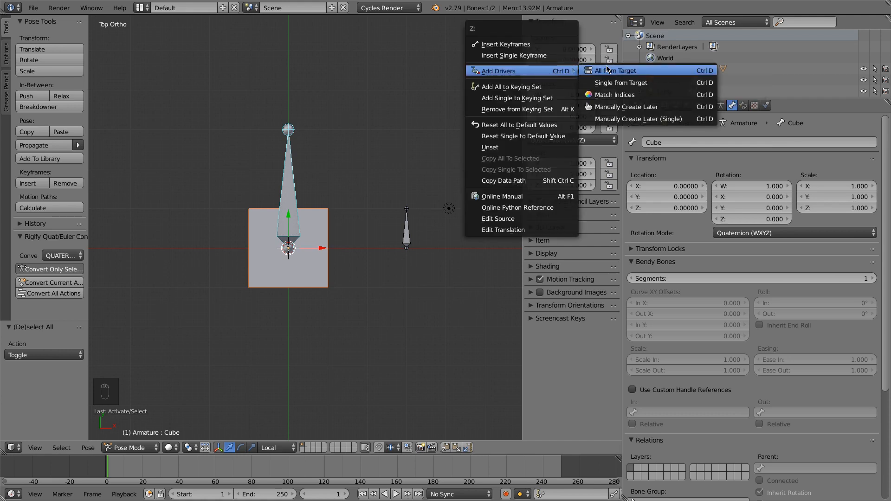
pyautogui.moveTo(620, 110)
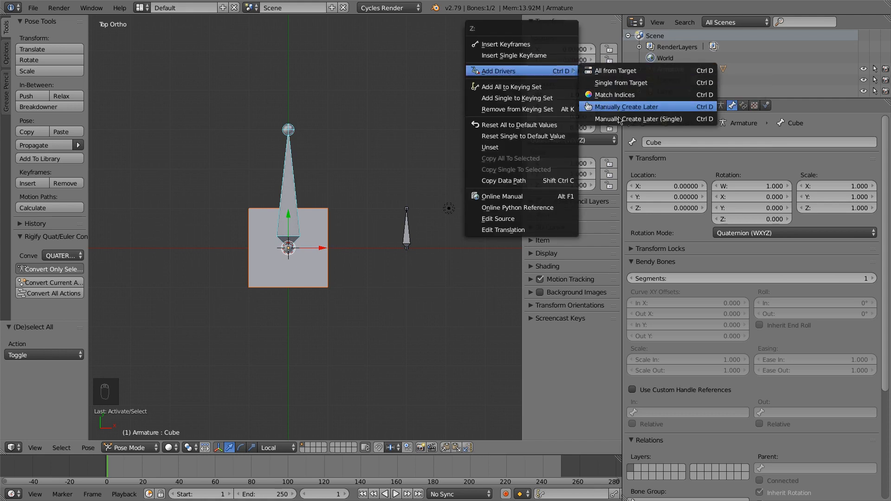
pyautogui.moveTo(636, 119)
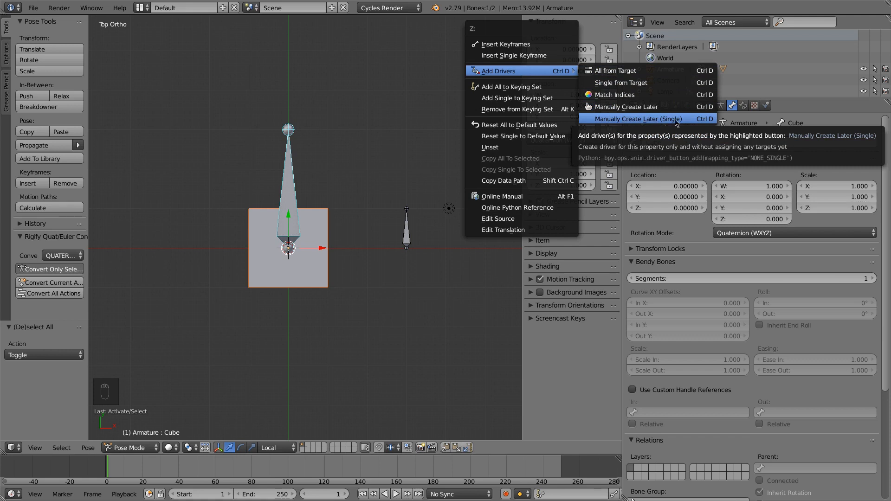
pyautogui.moveTo(640, 122)
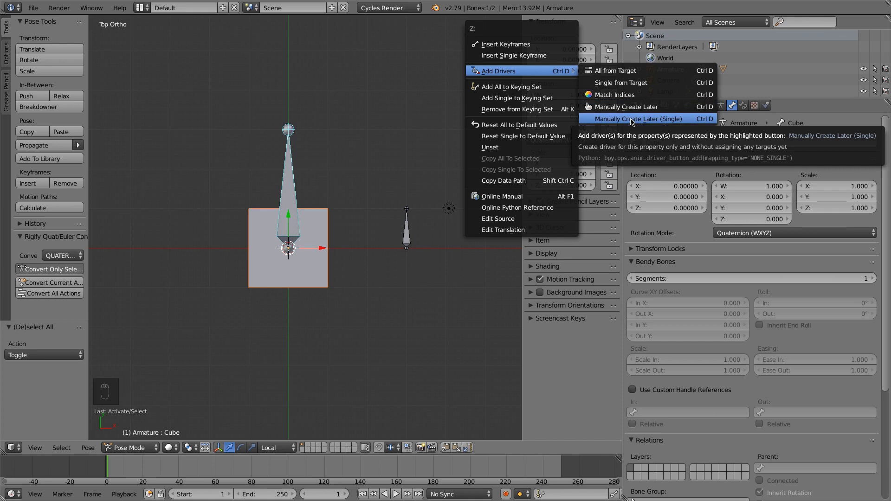
# Step: Add a single driver on Location Z and make the Drivers editor list it with nothing selected
pyautogui.click(636, 119)
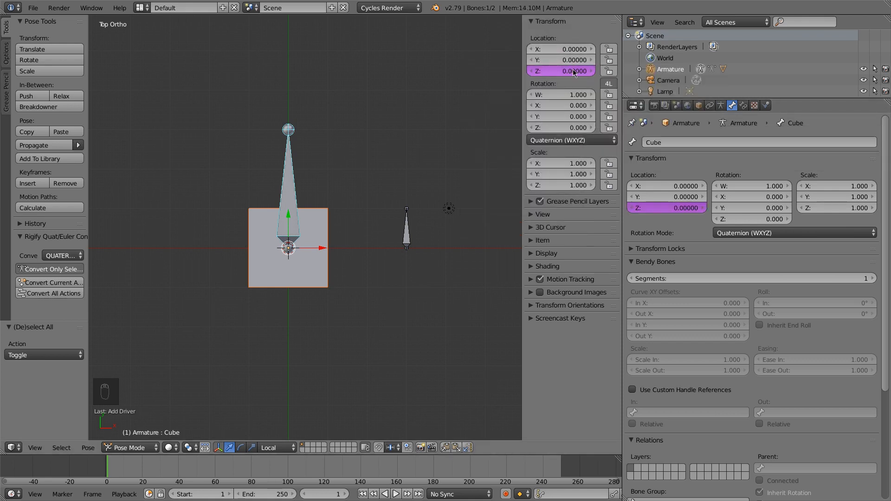
pyautogui.moveTo(569, 70)
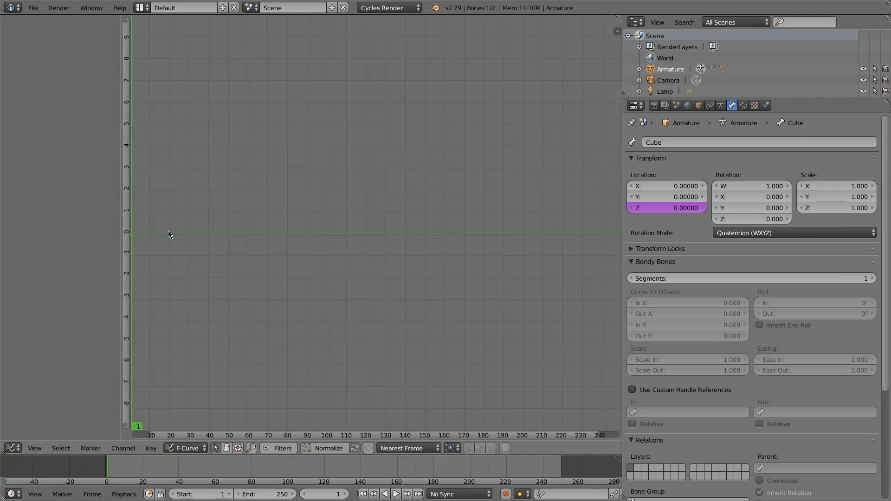
pyautogui.click(187, 448)
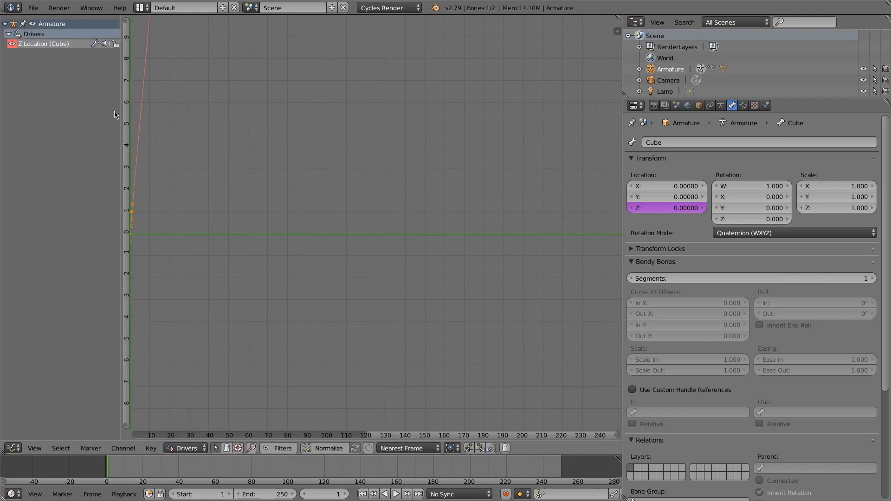
pyautogui.moveTo(21, 432)
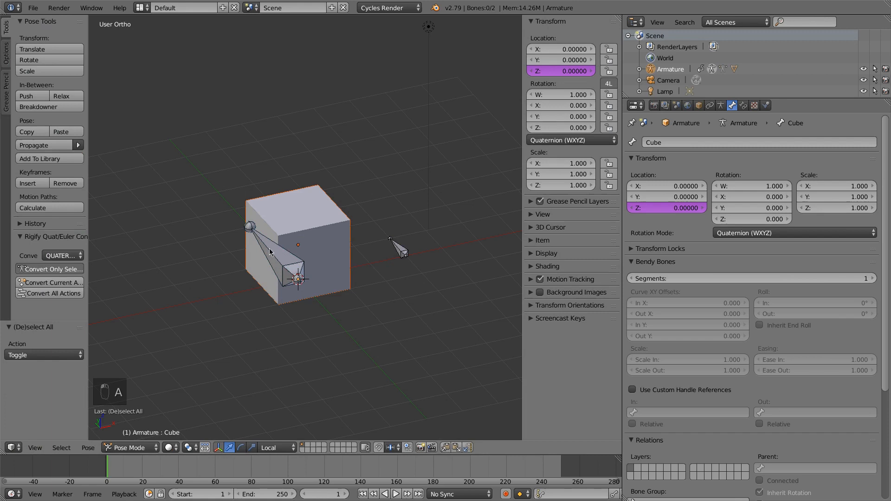
pyautogui.click(8, 448)
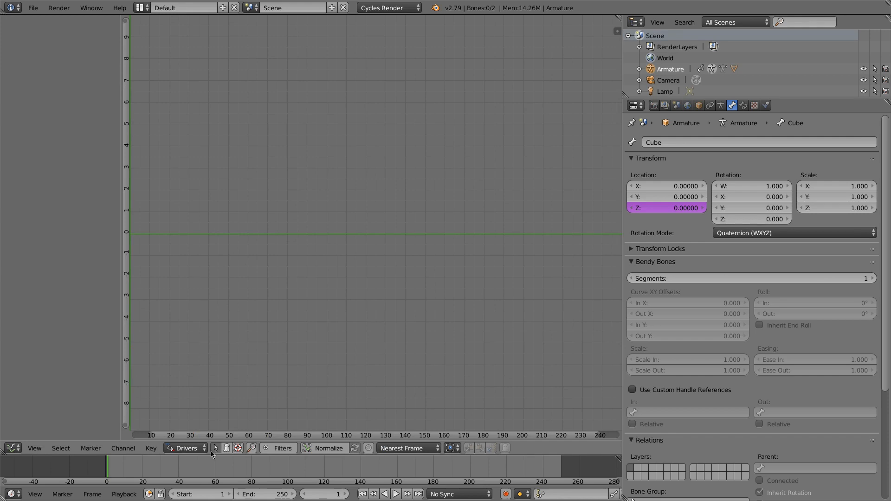
pyautogui.moveTo(219, 448)
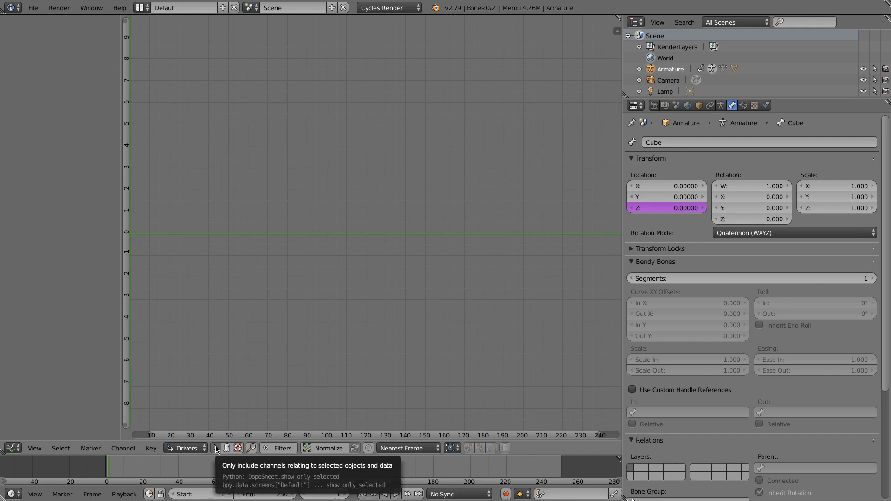
pyautogui.click(219, 448)
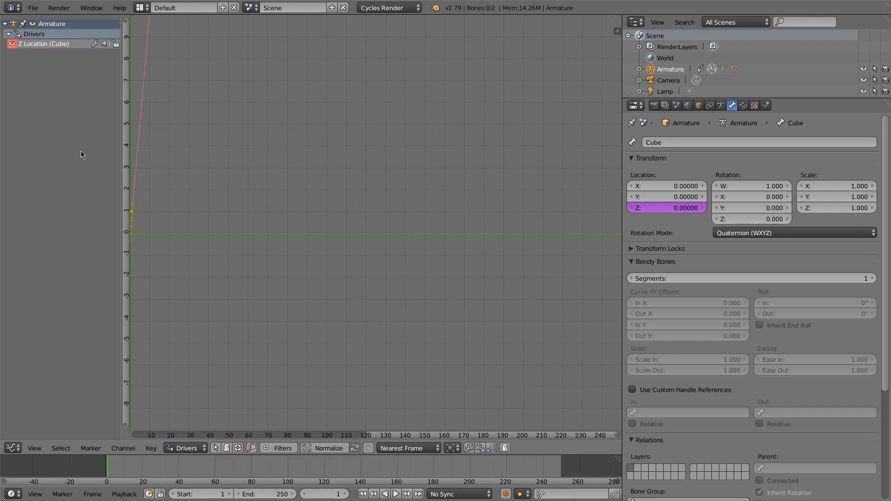
pyautogui.moveTo(228, 133)
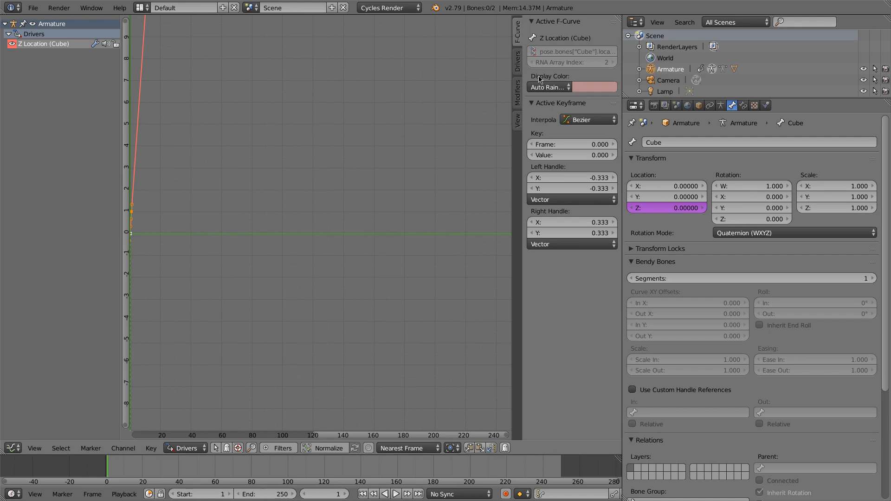
# Step: Set the driver curve's frame-0 key to Linear interpolation and reselect the Cube bone to see its driver variable
pyautogui.moveTo(523, 123); pyautogui.dragTo(455, 123)
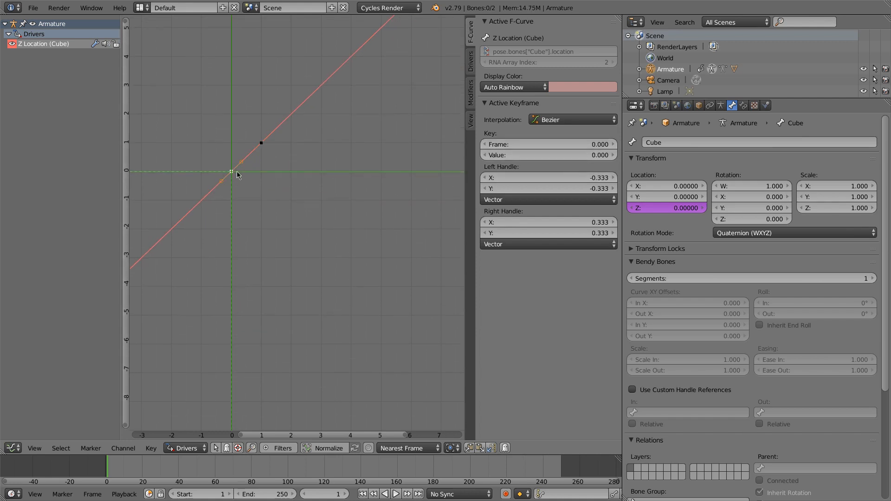
pyautogui.click(573, 120)
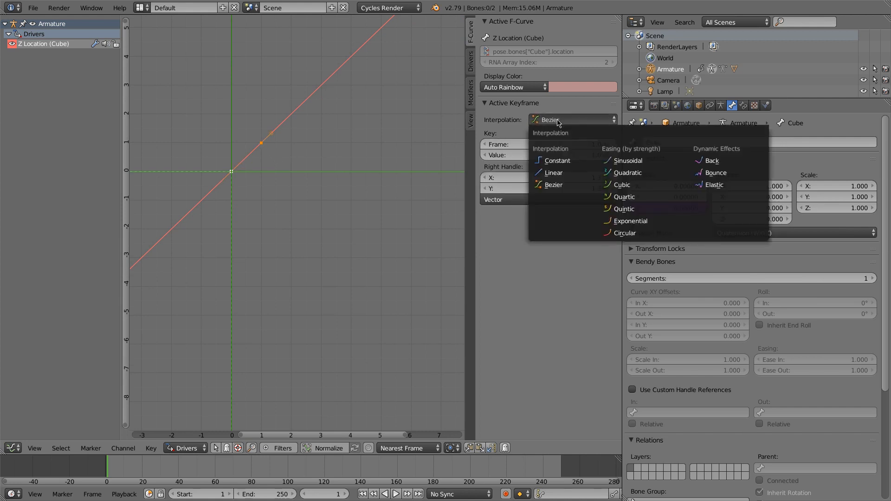
pyautogui.click(554, 173)
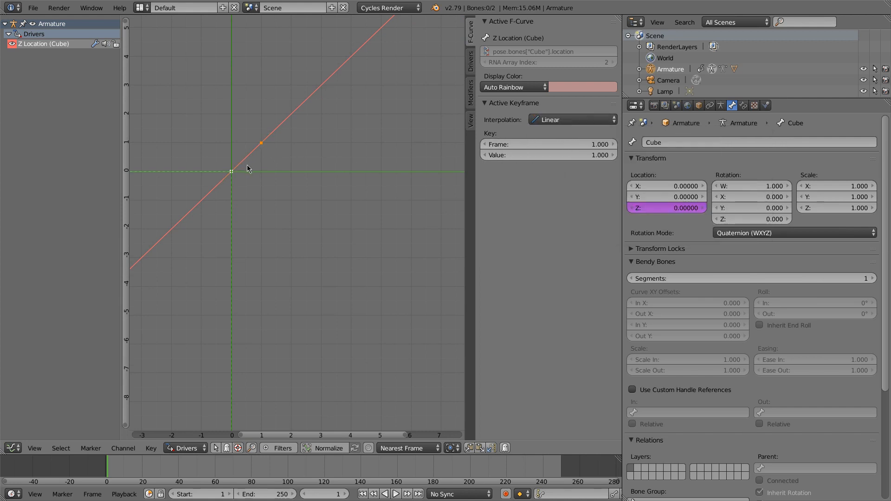
pyautogui.moveTo(240, 191)
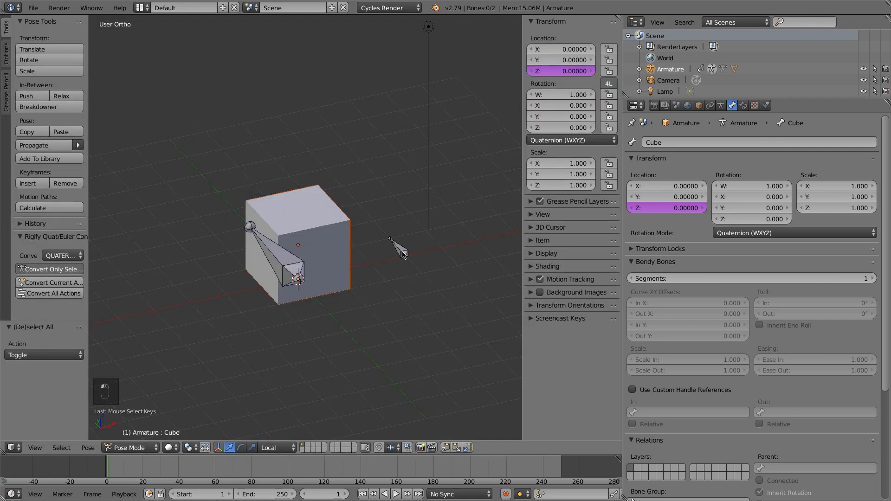
pyautogui.click(297, 282)
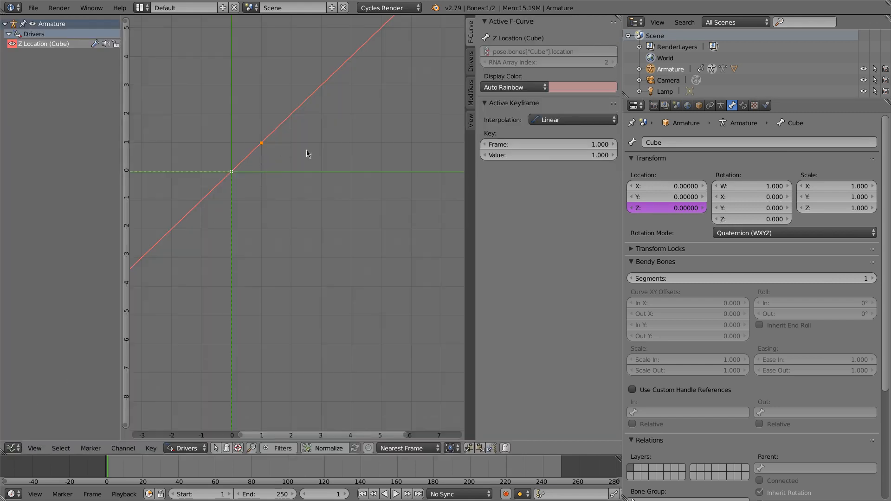
pyautogui.click(470, 63)
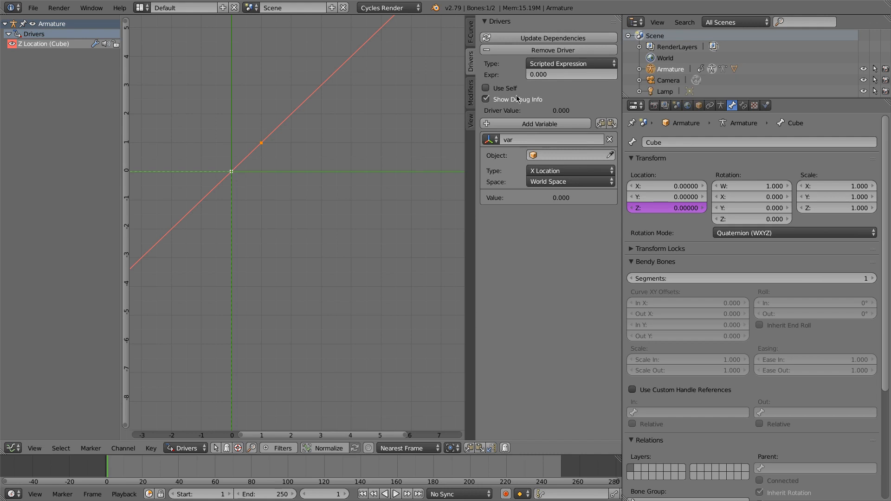
pyautogui.moveTo(536, 125)
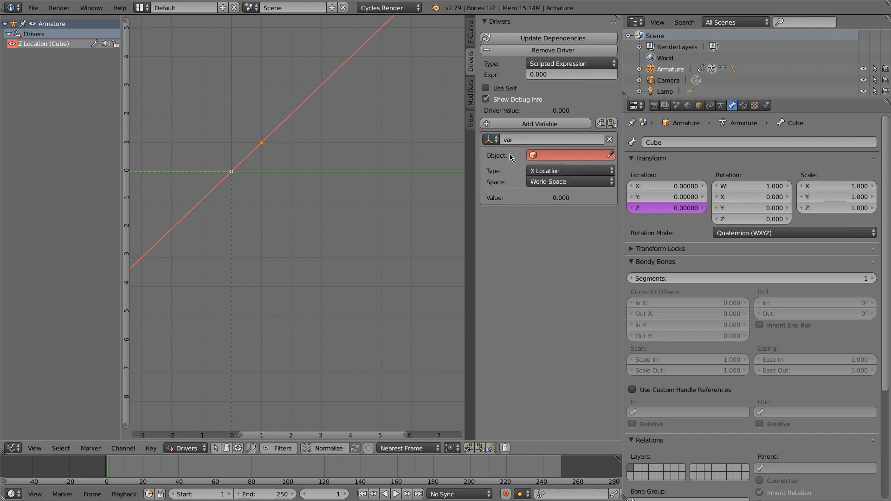
# Step: Target the variable at the Armature's controller bone, reading its X location in Local Space
pyautogui.click(570, 155)
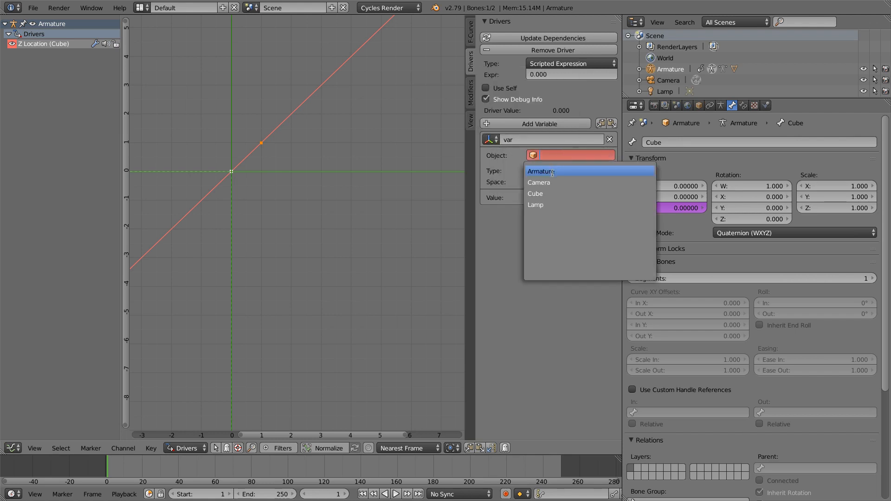
pyautogui.click(540, 171)
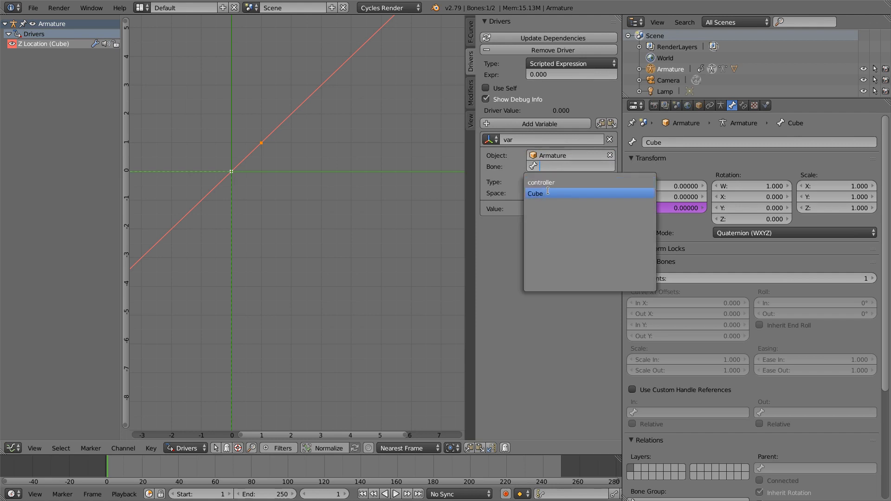
pyautogui.click(536, 193)
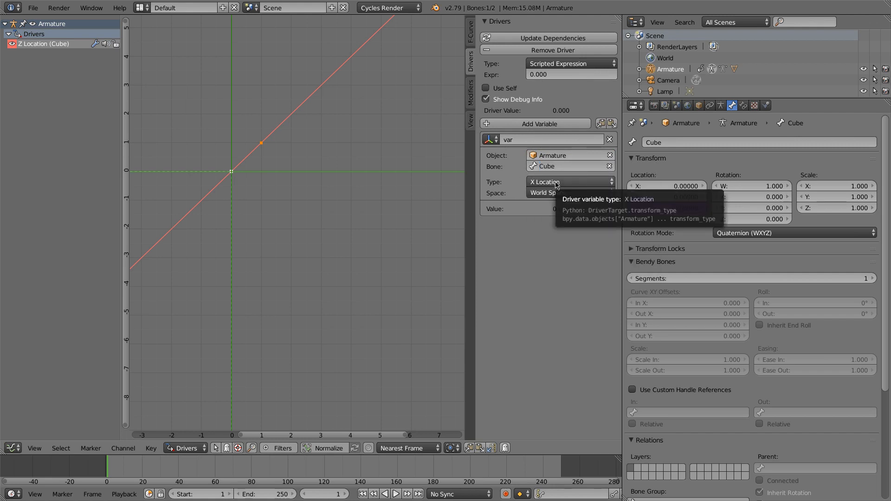
pyautogui.click(568, 166)
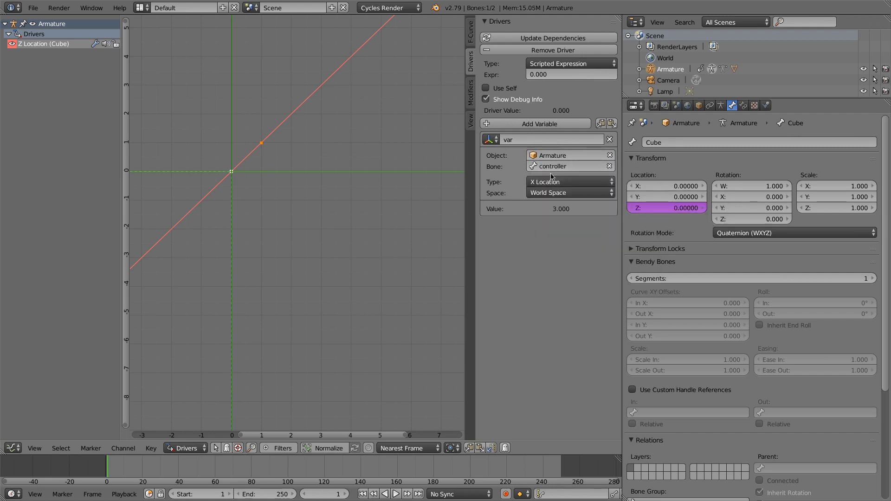
pyautogui.moveTo(491, 140)
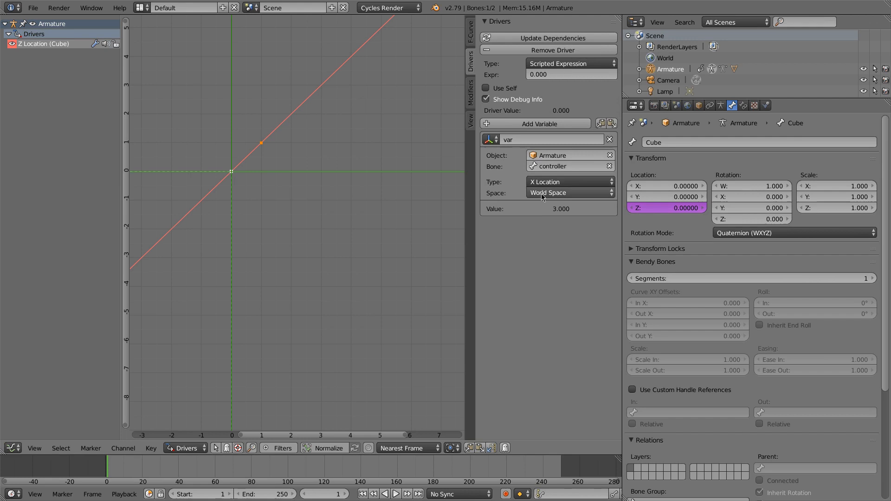
pyautogui.click(570, 193)
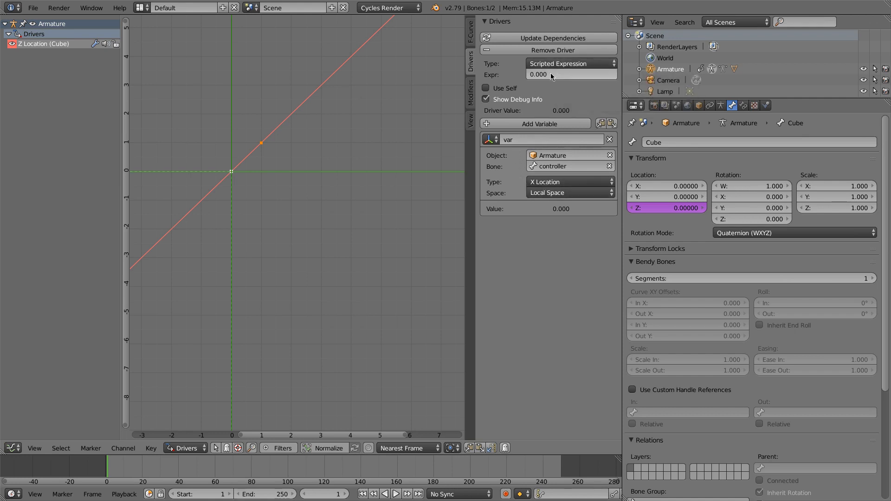
pyautogui.moveTo(557, 63)
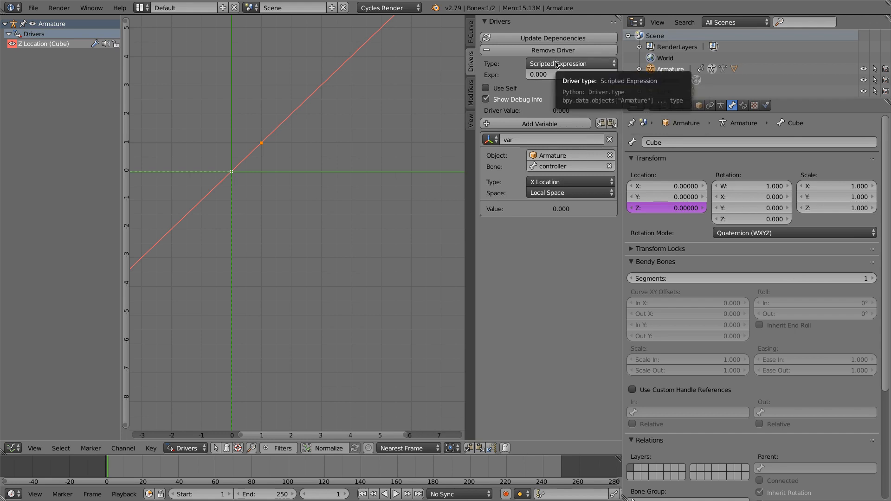
# Step: Switch the driver type from Scripted Expression to Averaged Value and show the curve's modifiers
pyautogui.click(570, 63)
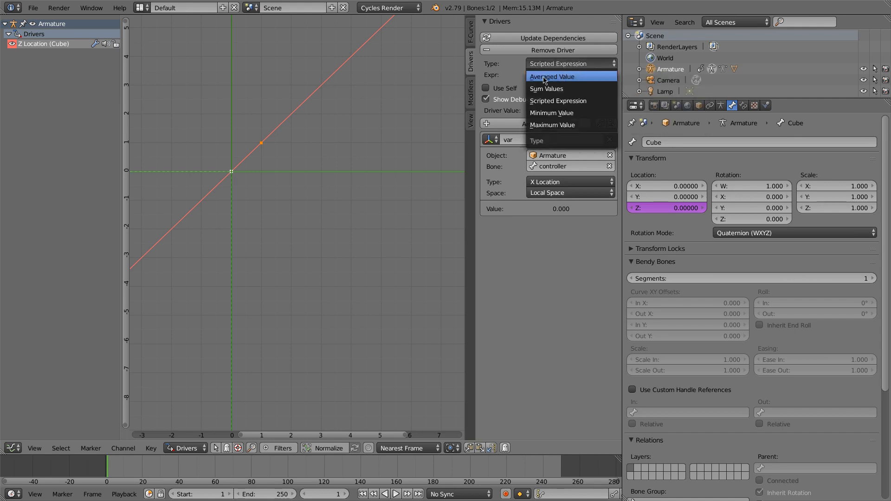
pyautogui.click(552, 76)
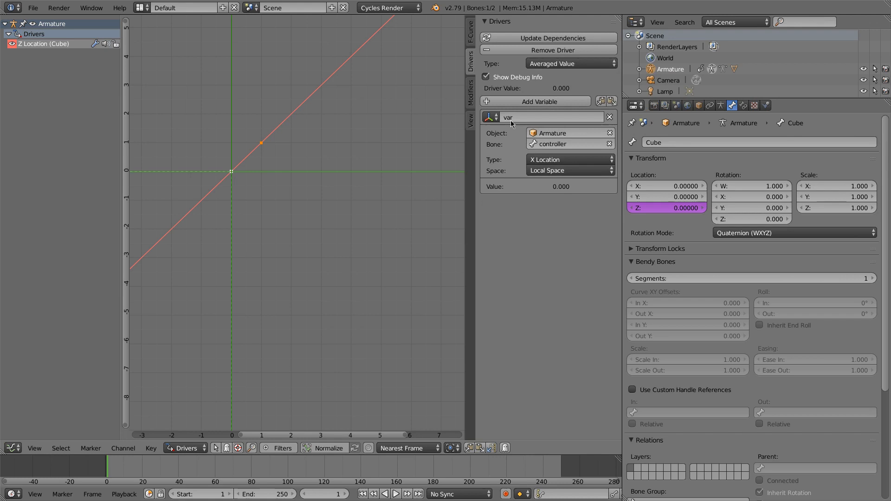
pyautogui.moveTo(508, 132)
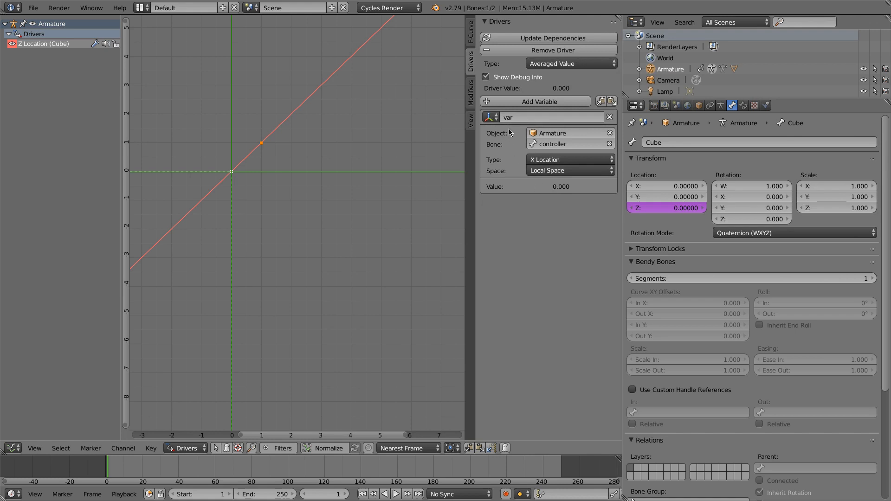
pyautogui.click(570, 63)
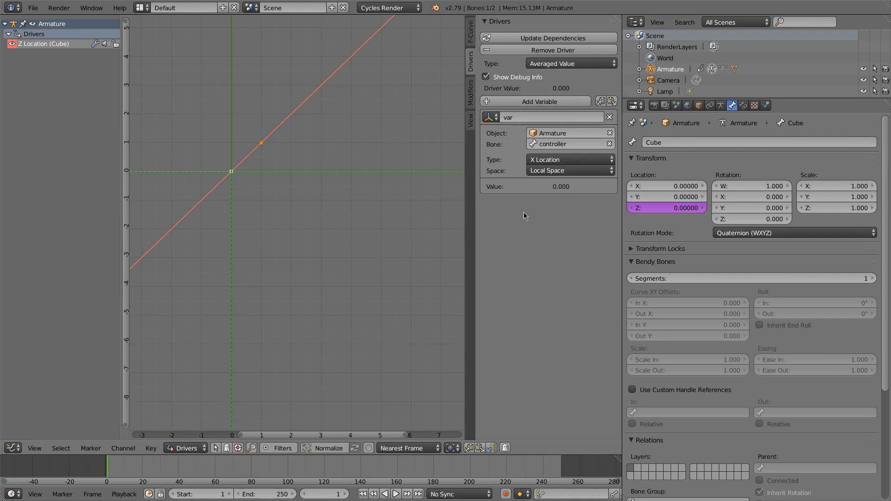
pyautogui.moveTo(266, 173)
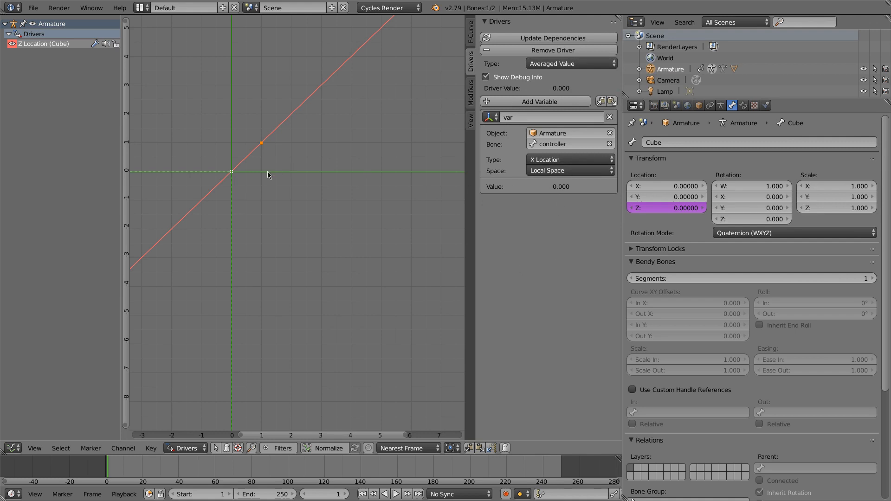
pyautogui.click(470, 92)
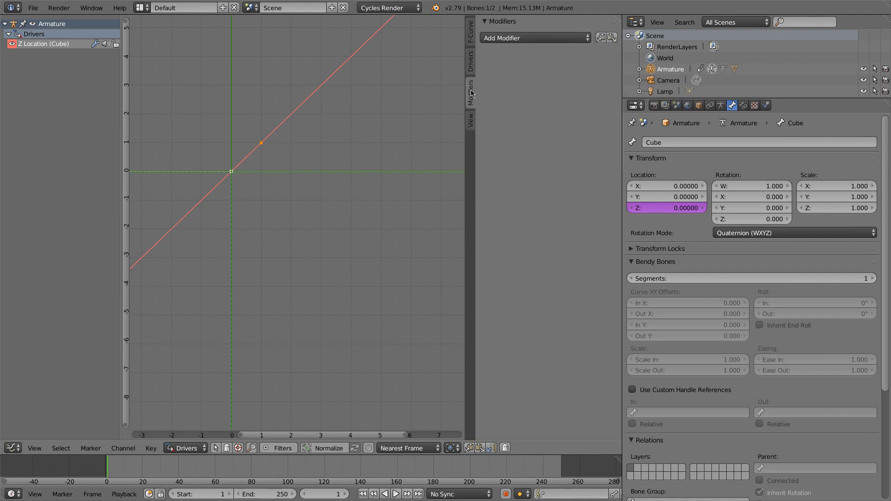
pyautogui.click(535, 38)
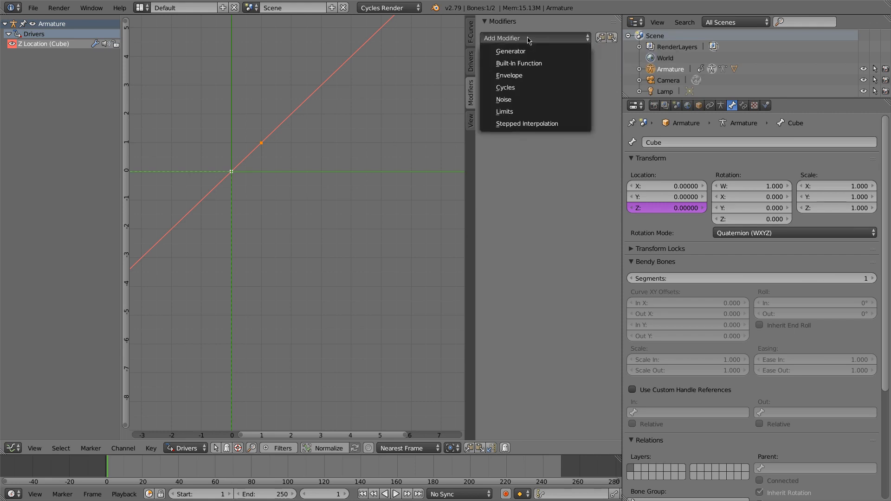
pyautogui.click(511, 51)
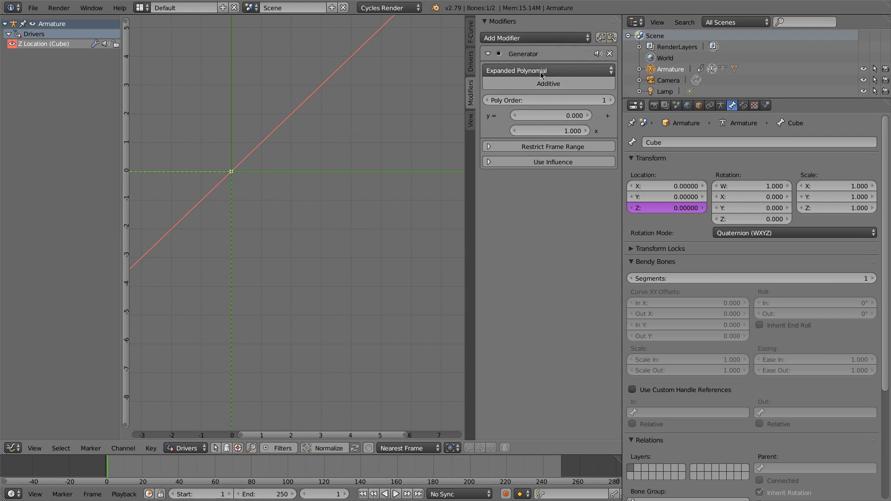
pyautogui.click(547, 70)
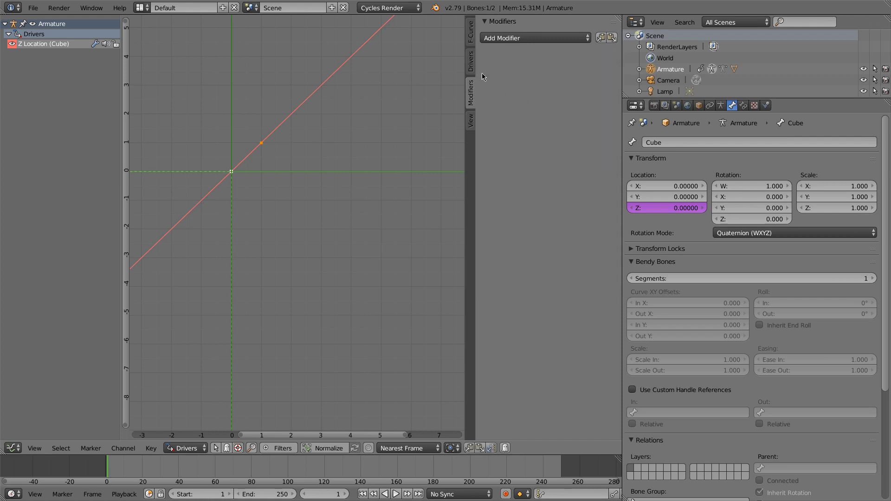
pyautogui.click(470, 62)
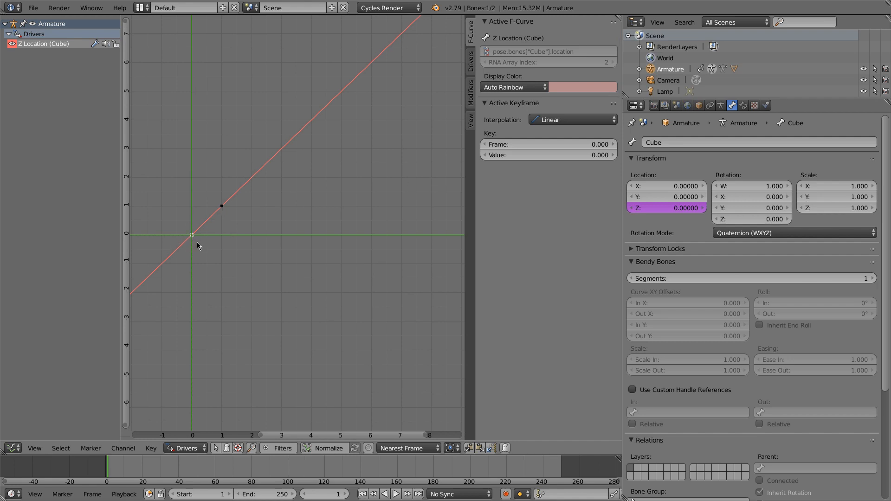
pyautogui.moveTo(452, 251)
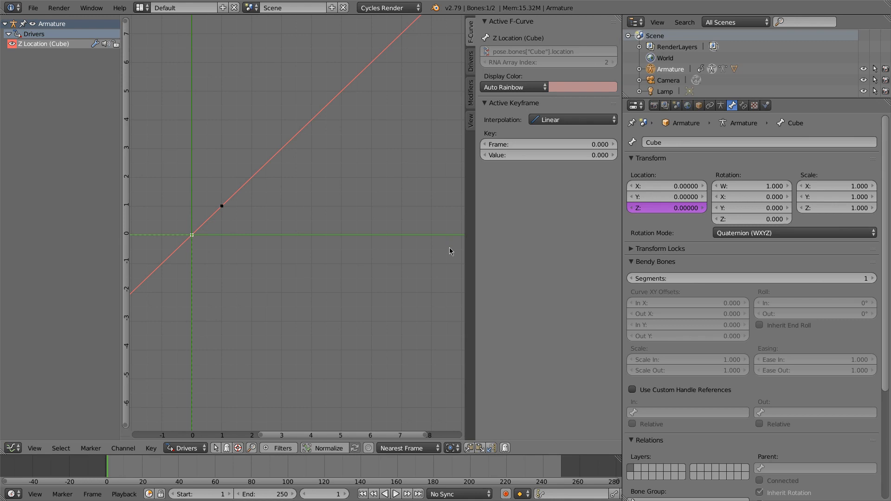
pyautogui.moveTo(444, 249)
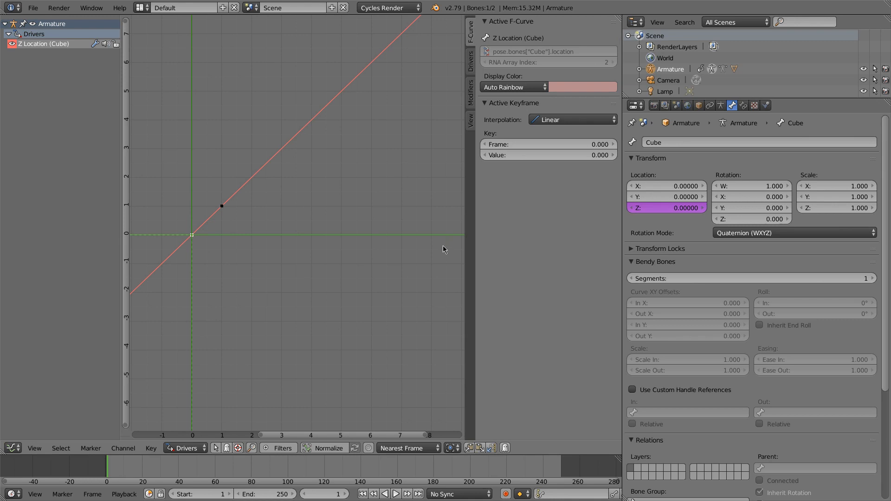
pyautogui.moveTo(180, 26)
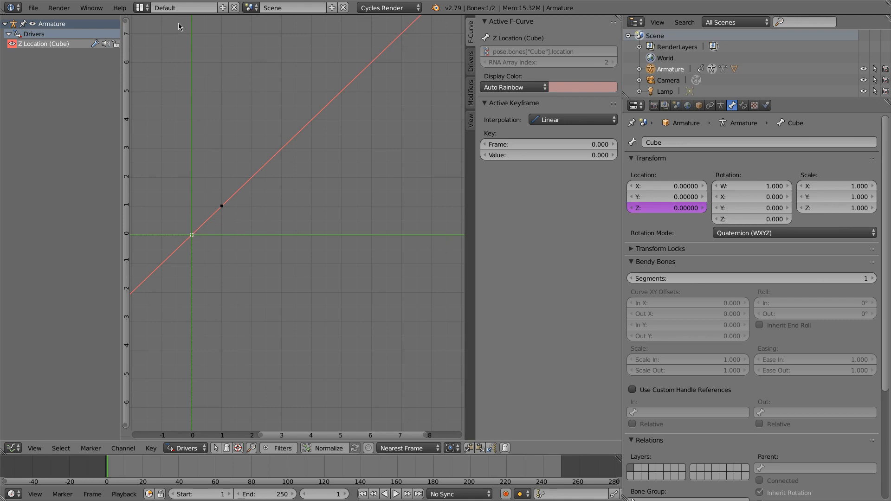
pyautogui.moveTo(193, 235)
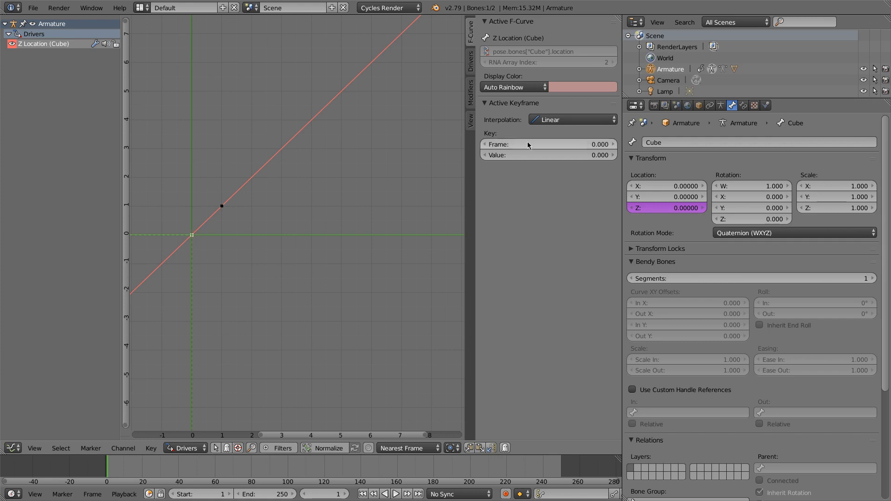
pyautogui.moveTo(529, 144)
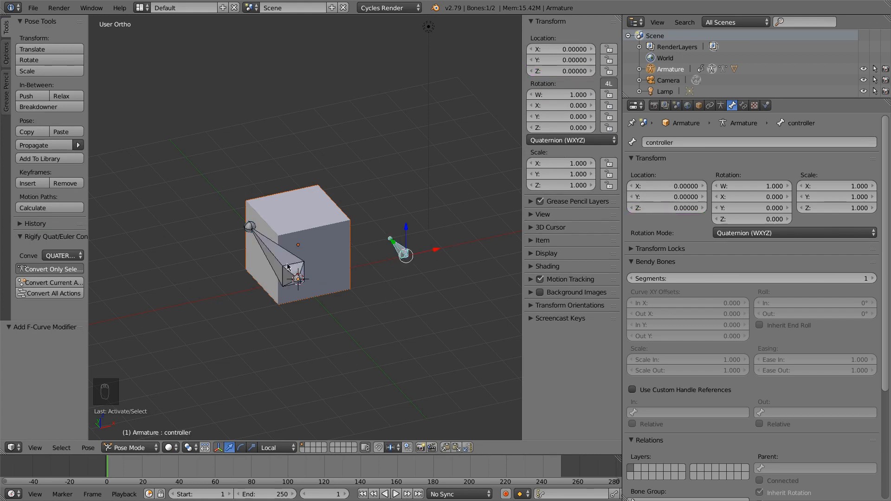
# Step: Select the Cube bone in Pose Mode and bring up the 3D View's Editor Type menu
pyautogui.click(295, 278)
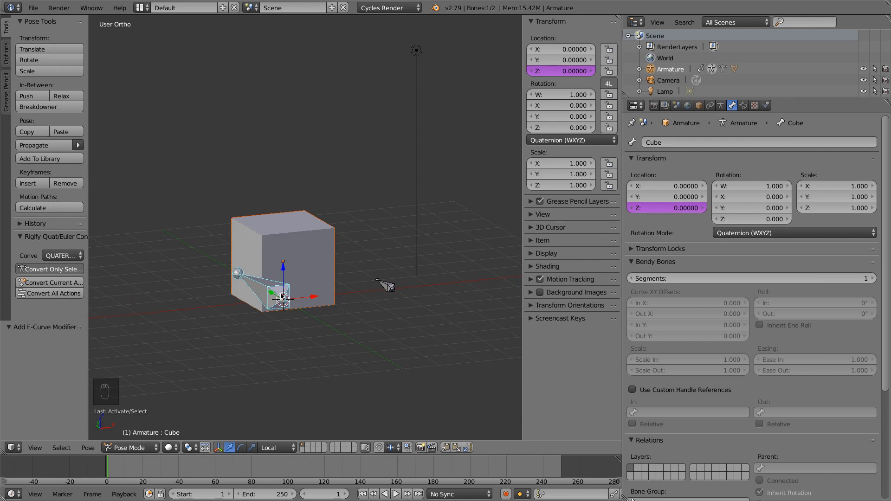
pyautogui.moveTo(290, 245)
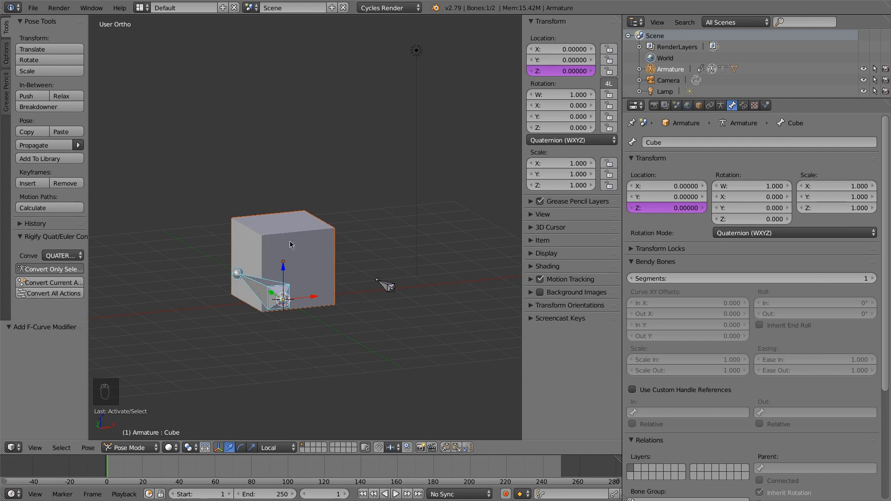
pyautogui.click(7, 447)
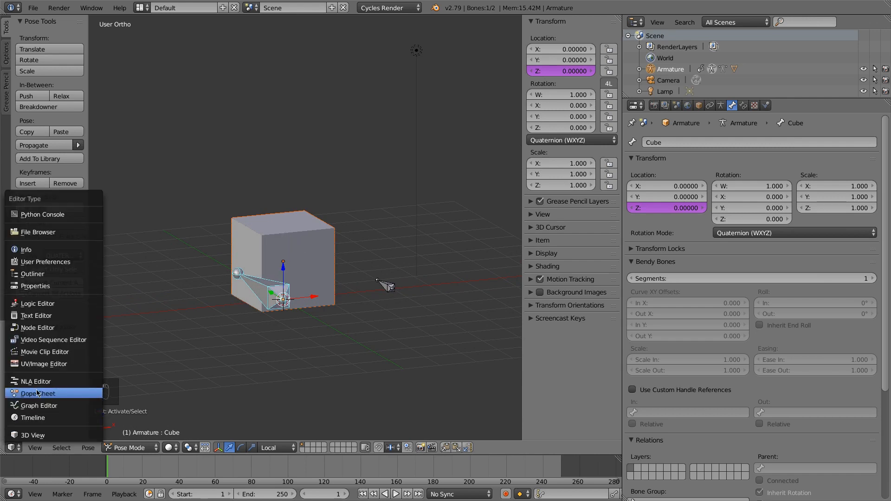
# Step: Show the Cube Z Location driver curve in the main area to inspect its keyframe
pyautogui.click(39, 406)
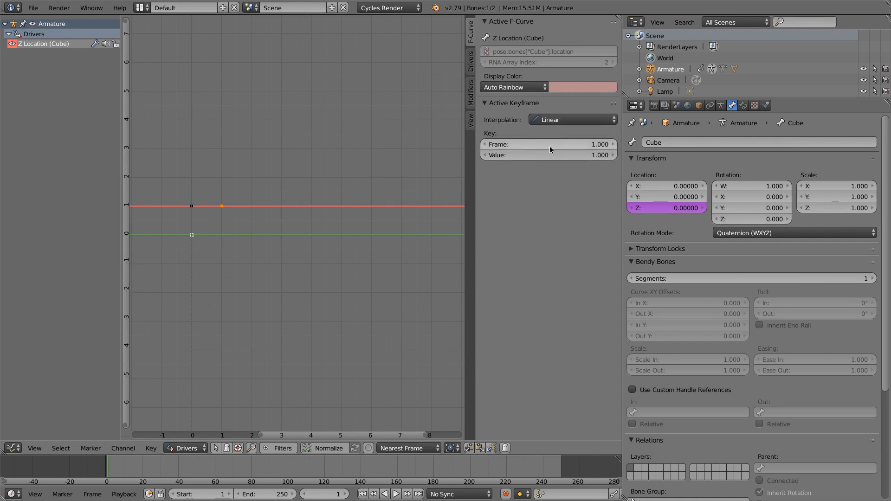
pyautogui.moveTo(543, 155)
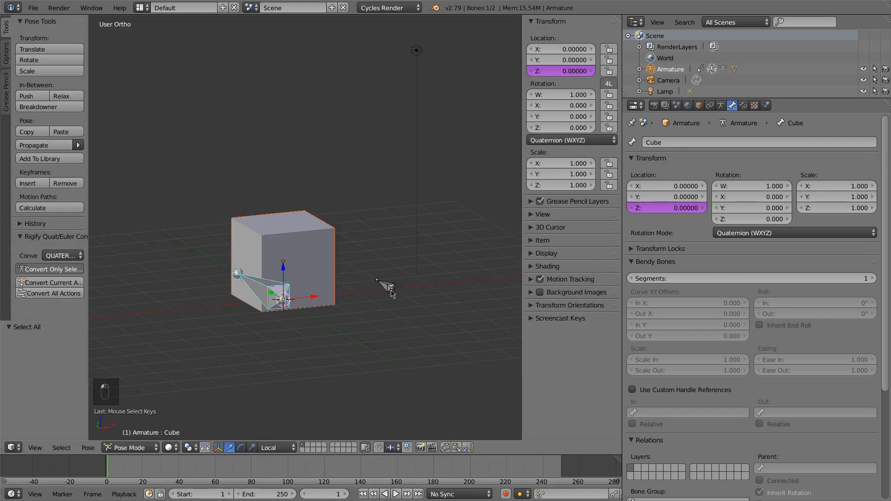
# Step: From Front Ortho view, move the controller bone along X to about 0.14
pyautogui.press('KP_1')
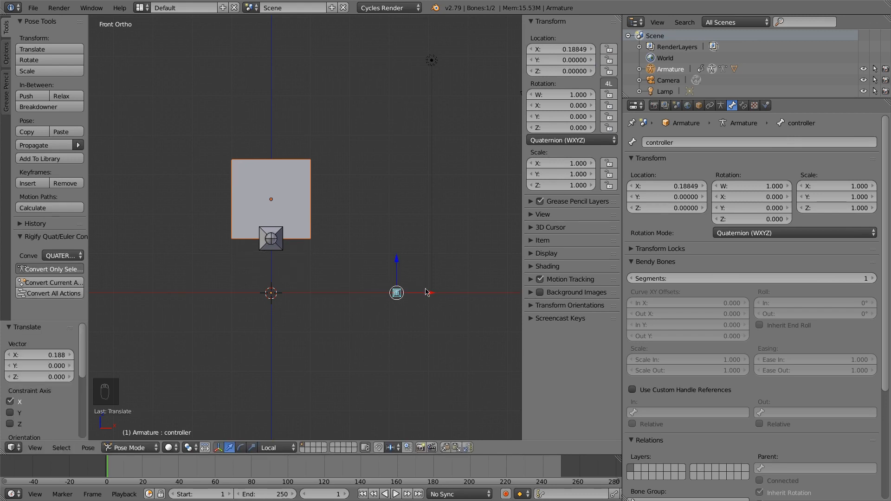
pyautogui.moveTo(396, 293); pyautogui.dragTo(429, 292)
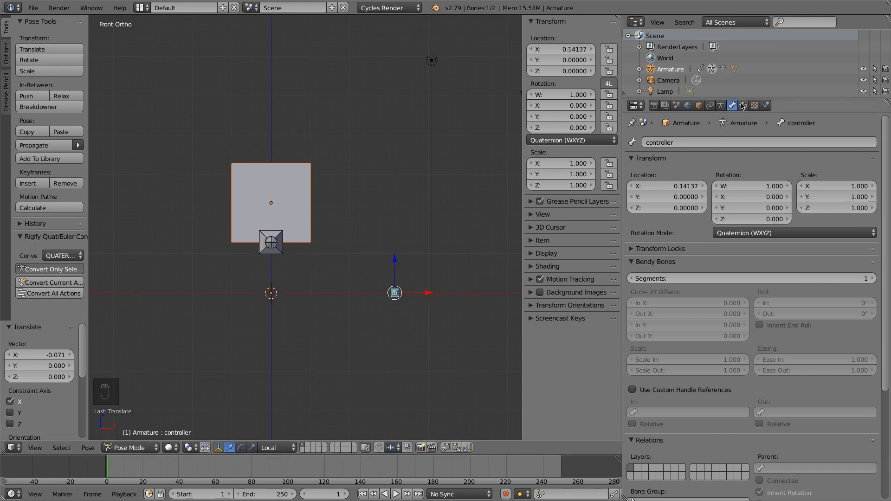
# Step: Add a Limit Location constraint: X 0 to 1, Y and Z at 0, local space, For Transform on
pyautogui.click(743, 105)
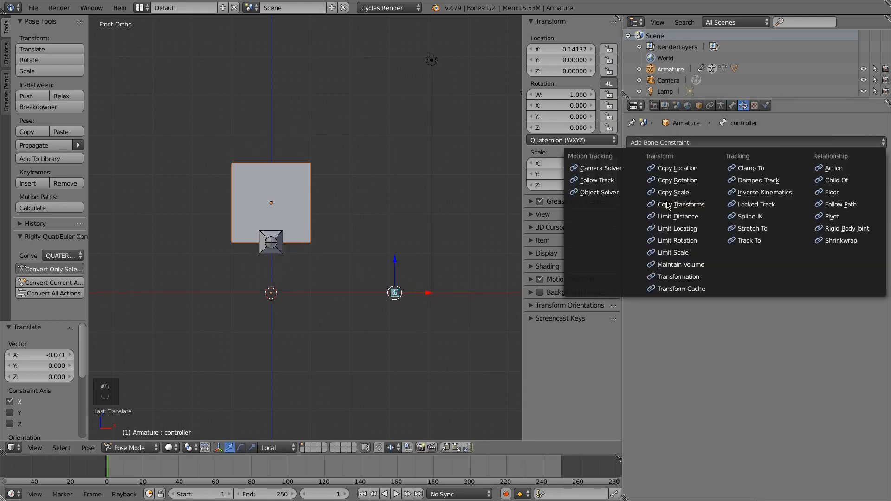
pyautogui.click(677, 229)
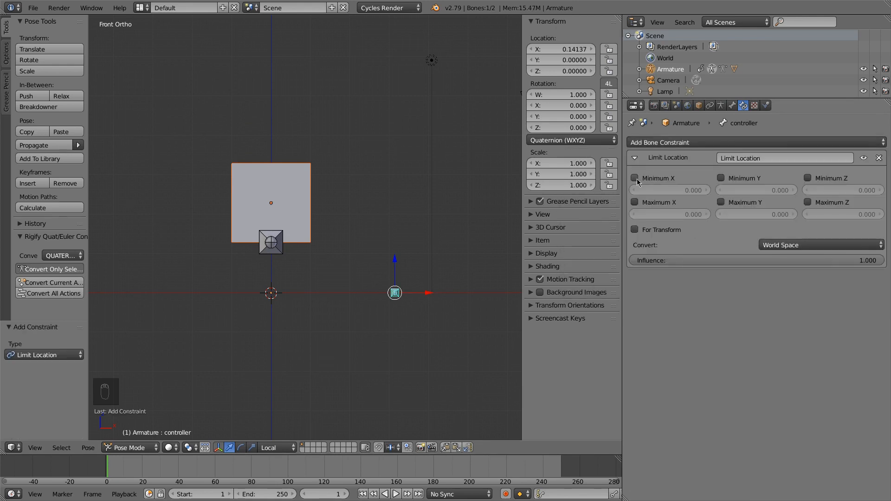
pyautogui.click(720, 178)
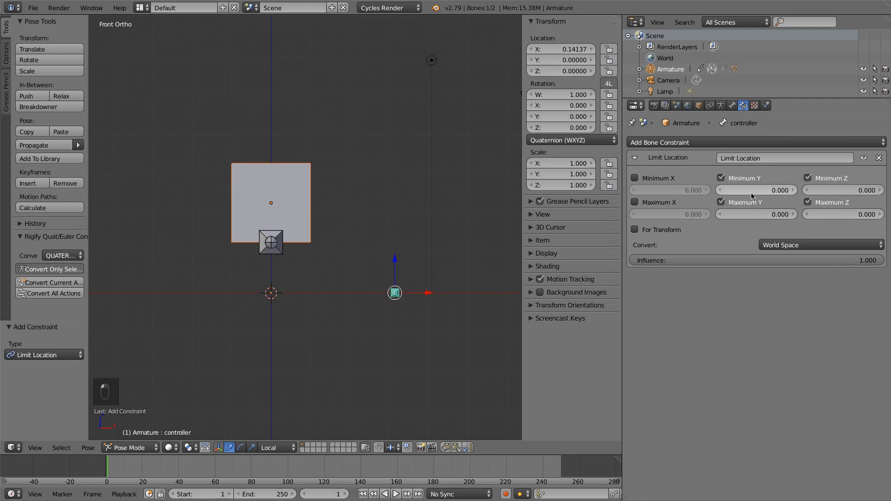
pyautogui.click(632, 203)
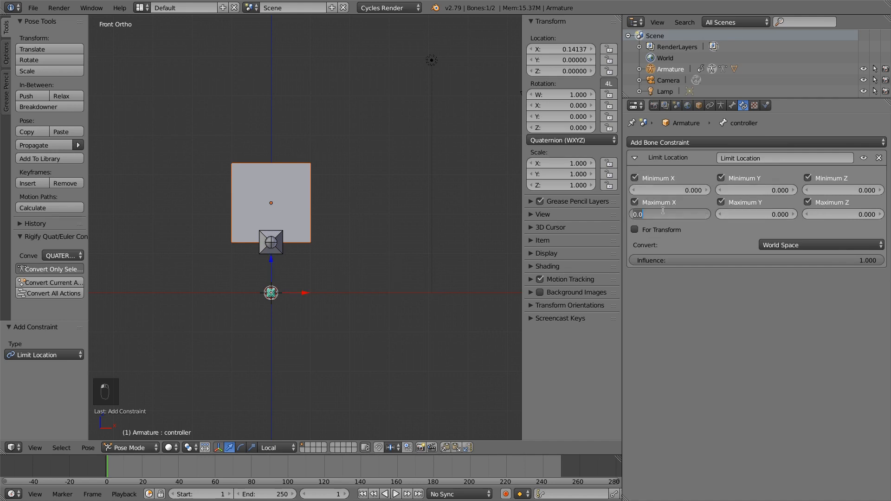
pyautogui.write('1.000')
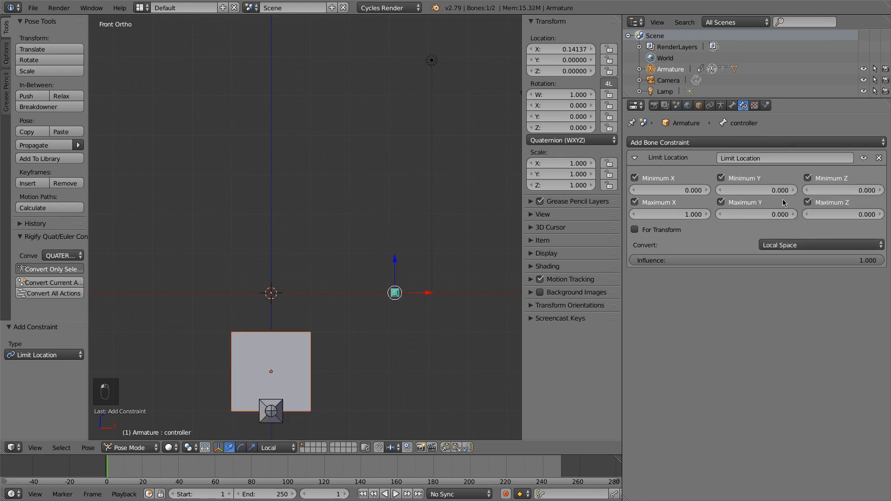
pyautogui.click(635, 230)
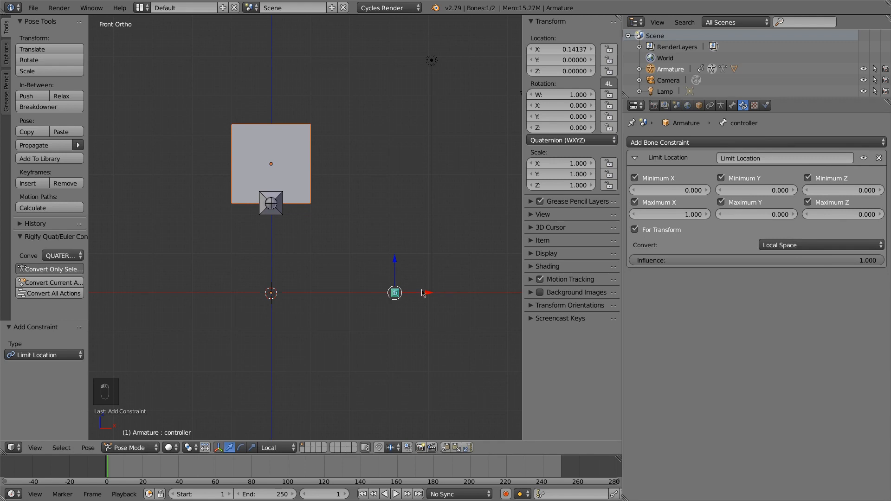
pyautogui.moveTo(270, 222)
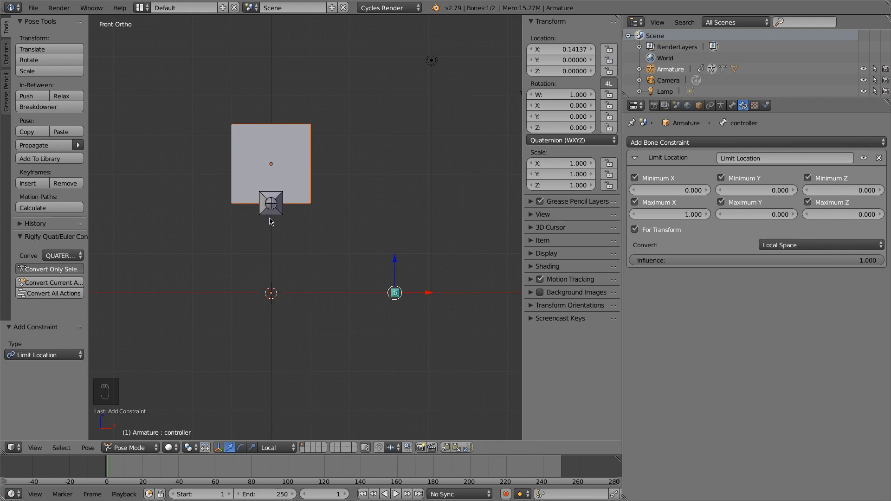
# Step: Deselect all bones in Pose Mode
pyautogui.press('A')
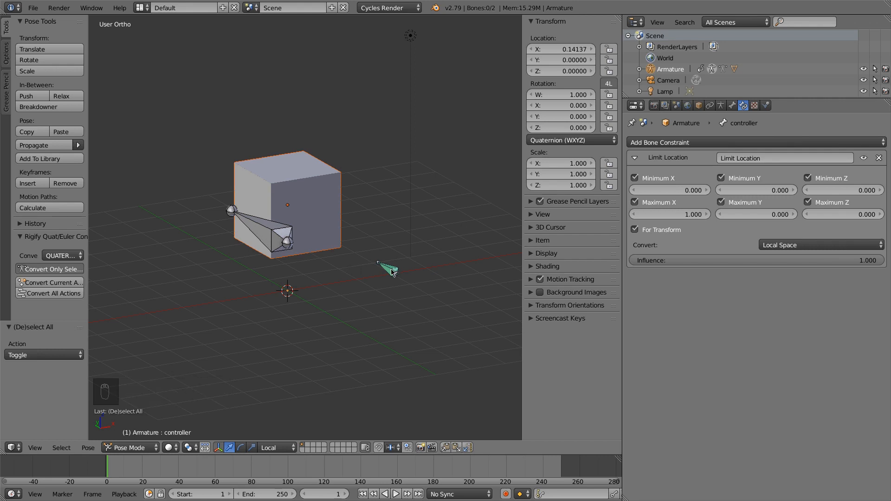
# Step: Delete the controller bone and add a new separate armature to the scene
pyautogui.click(389, 270)
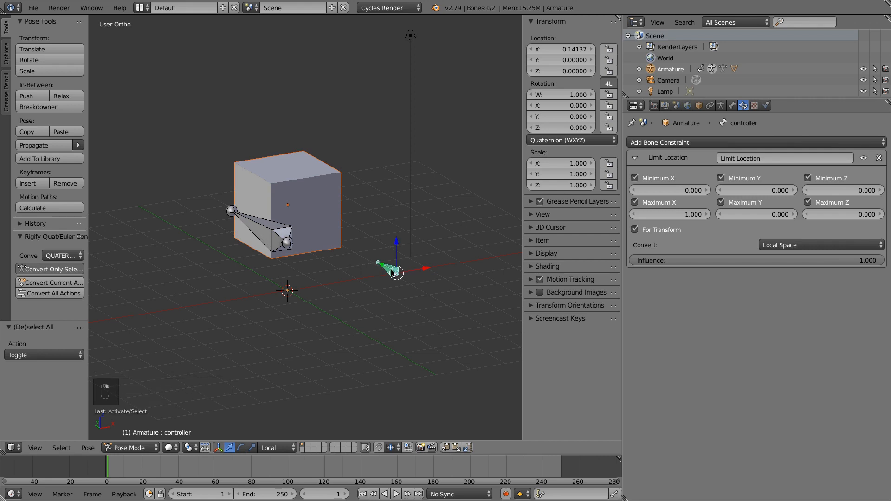
pyautogui.press('Tab')
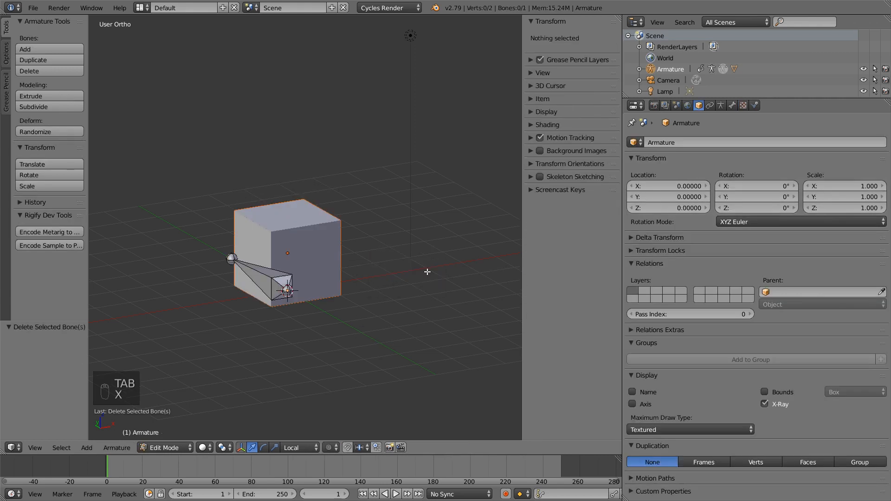
pyautogui.press('Tab')
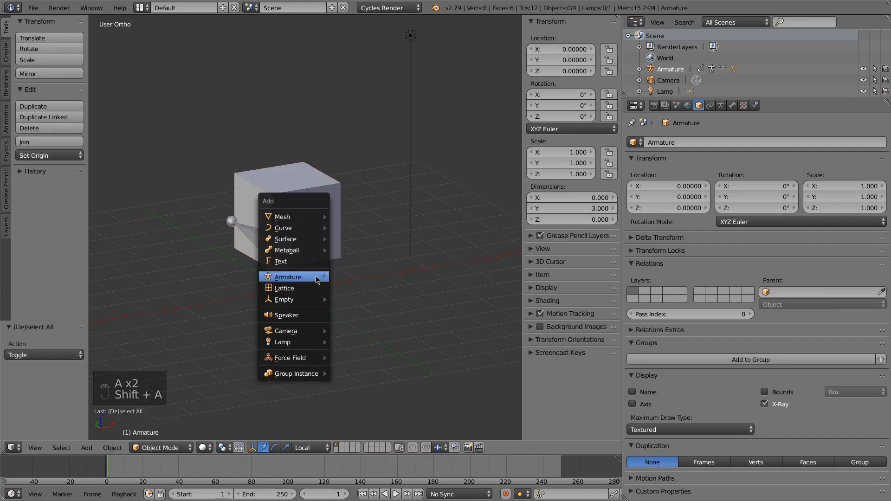
pyautogui.click(287, 277)
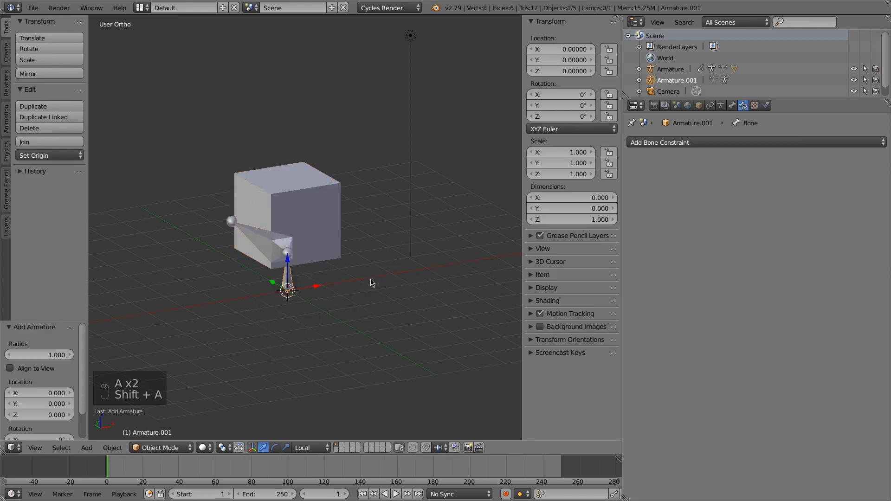
# Step: Name the new armature's data 'controller' and its bone 'control_bone'
pyautogui.click(720, 105)
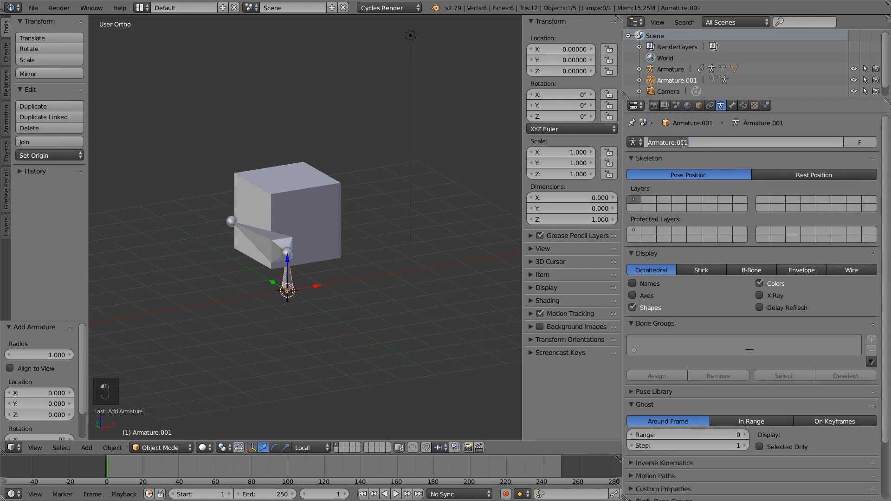
pyautogui.write('controller')
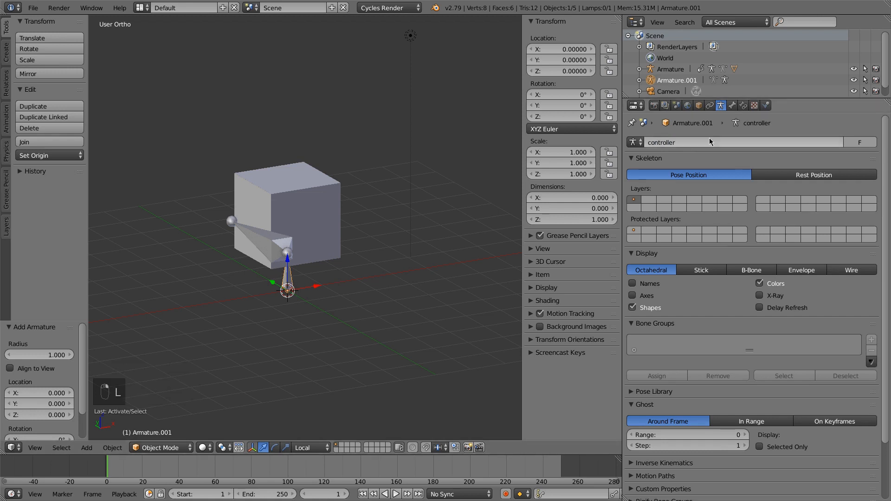
pyautogui.click(731, 105)
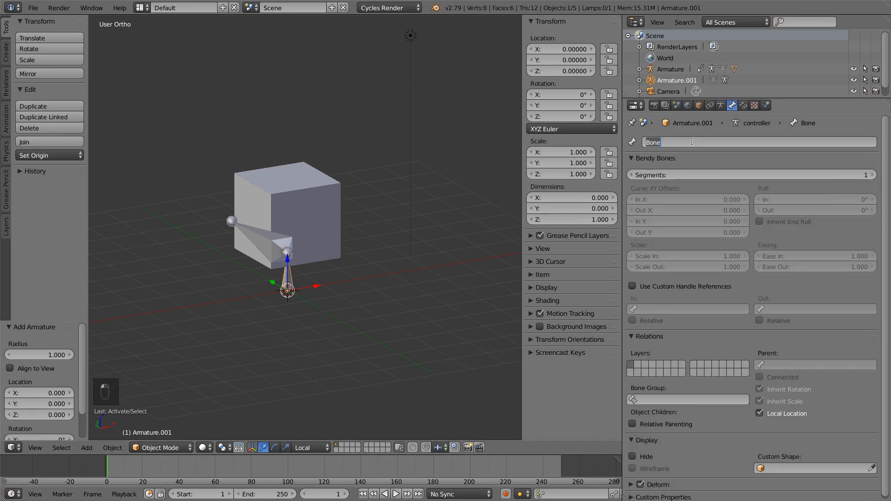
pyautogui.write('control_bone')
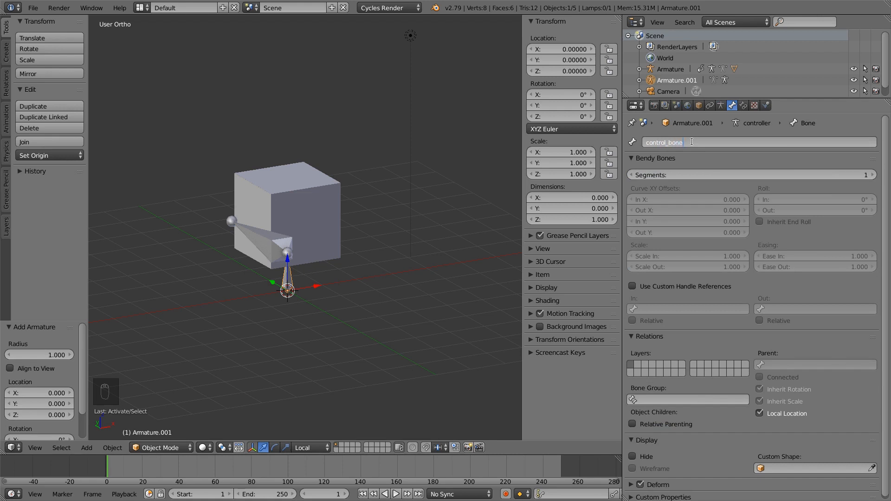
pyautogui.press('Tab')
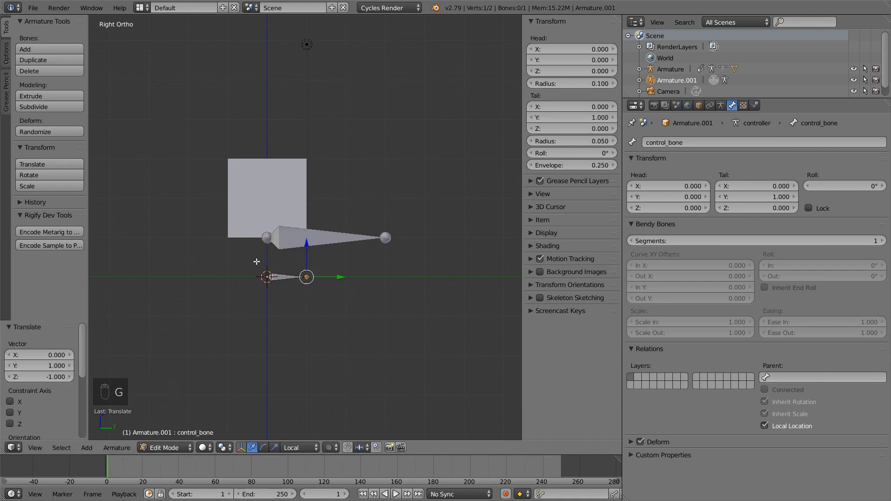
# Step: Lay control_bone along Y, 3 units along X beside the cube, then enter pose mode
pyautogui.press('Tab')
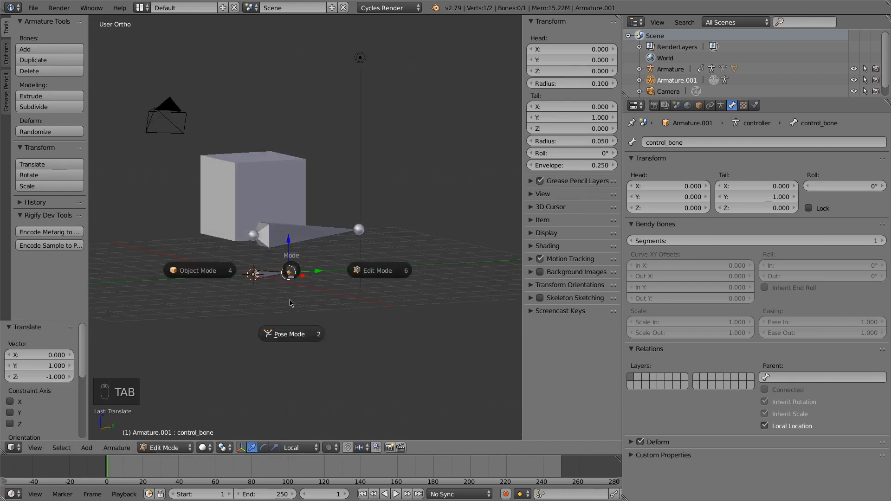
pyautogui.click(288, 334)
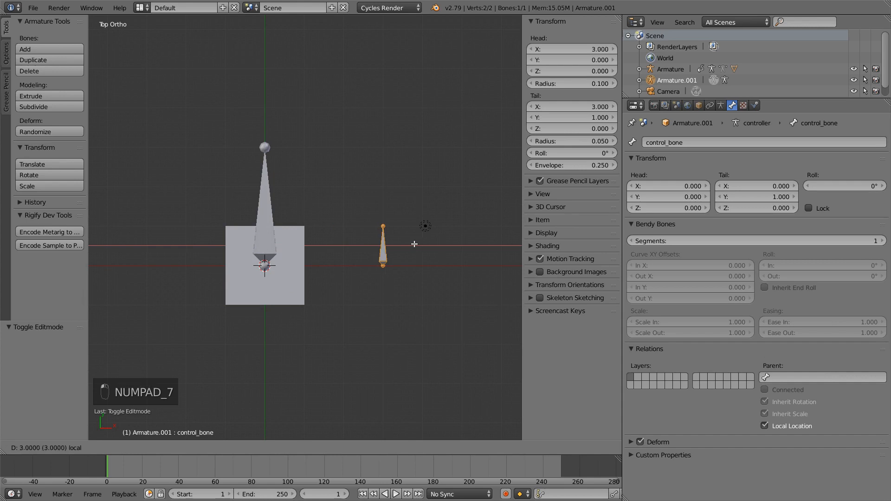
pyautogui.press('Tab')
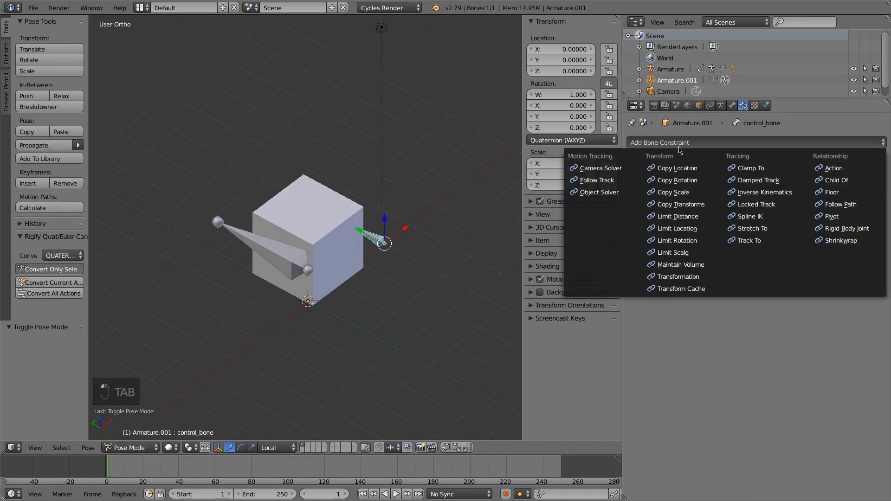
# Step: Add a Limit Location constraint to control_bone clamping X 0–1 and restricting Y, with For Transform
pyautogui.click(677, 228)
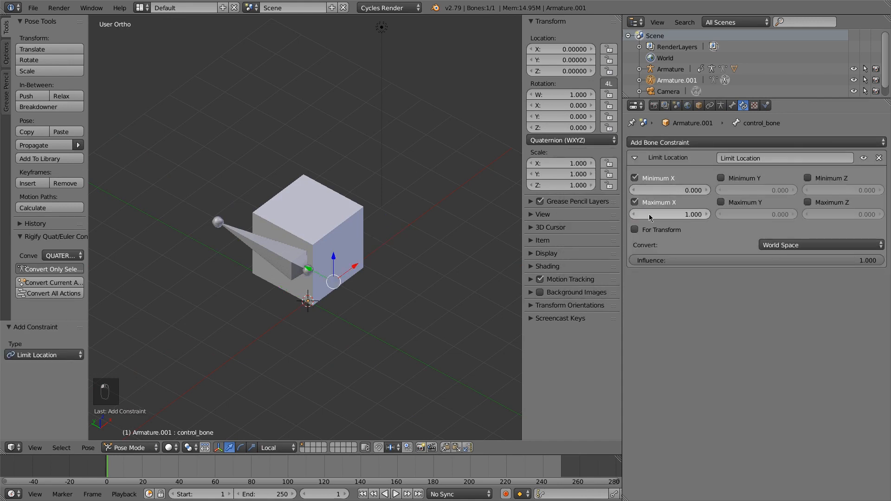
pyautogui.click(721, 178)
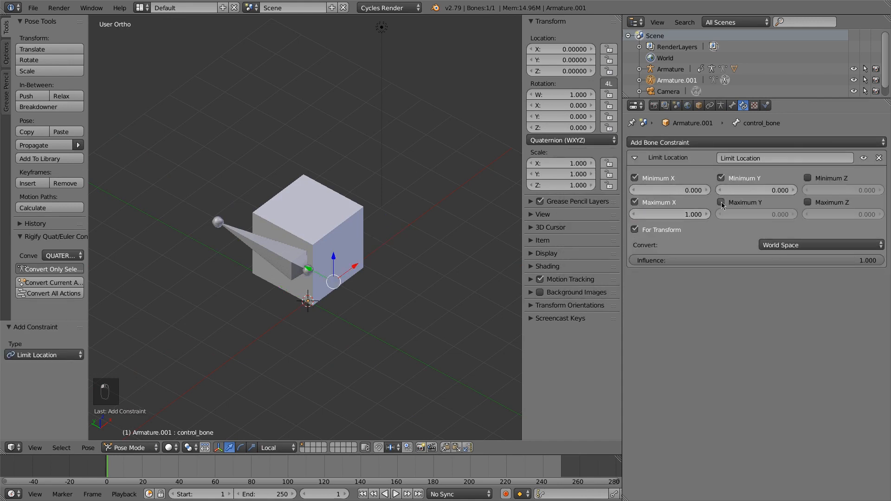
pyautogui.click(821, 245)
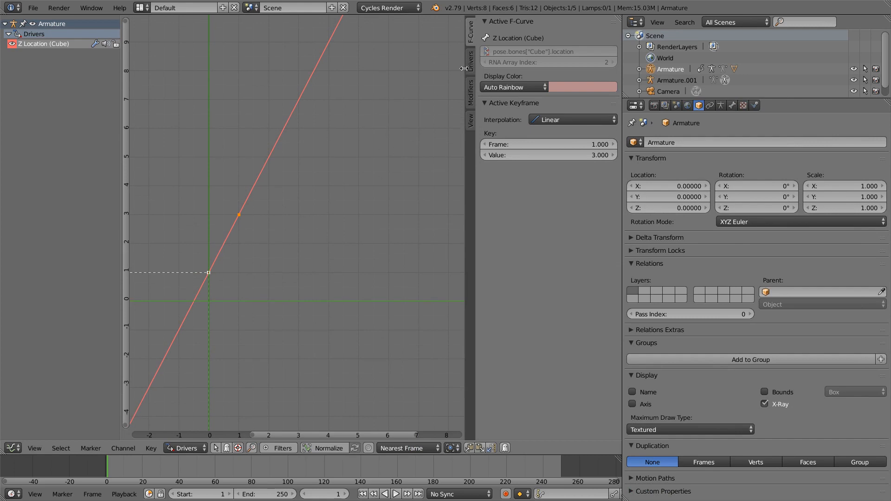
# Step: Target the Cube Z driver variable at Armature.001's control_bone
pyautogui.click(570, 133)
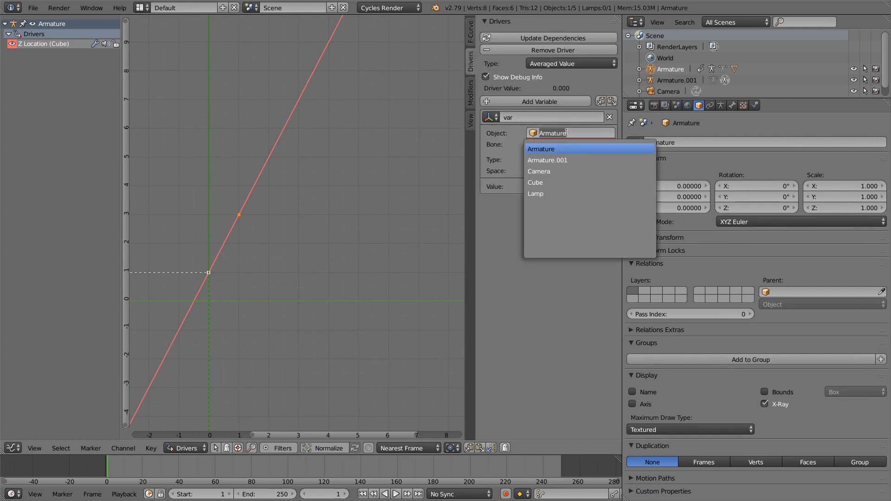
pyautogui.moveTo(576, 160)
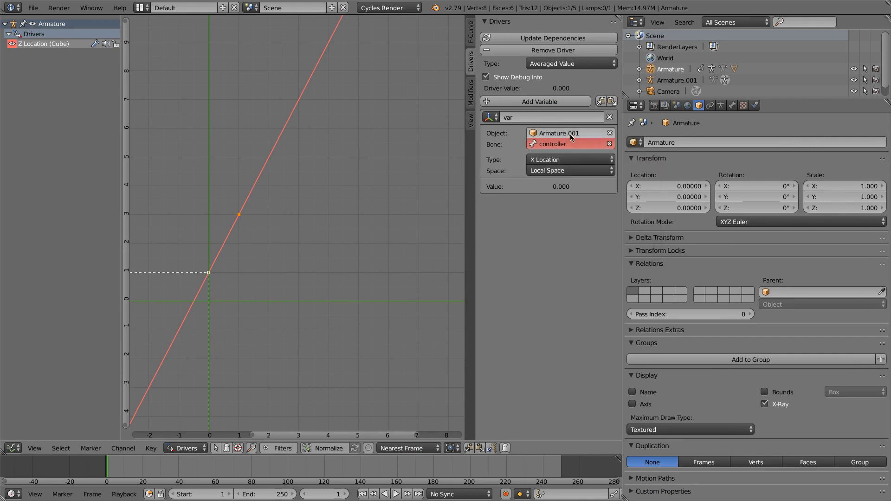
pyautogui.click(568, 144)
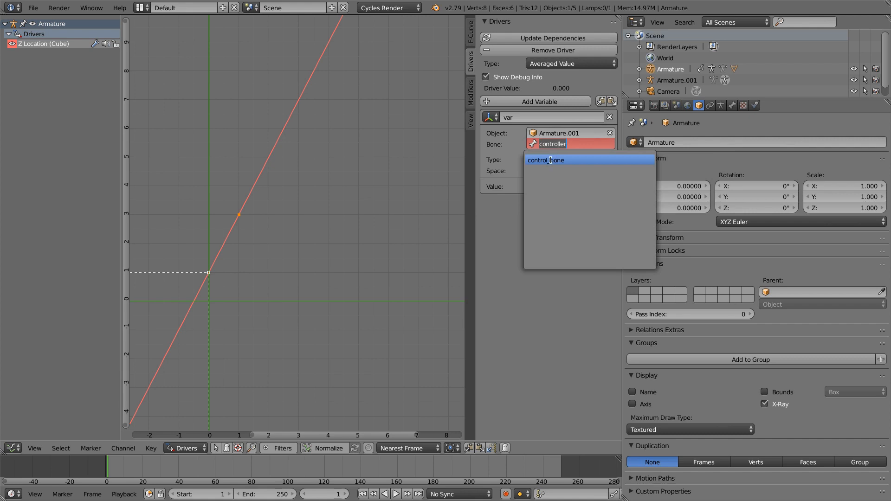
pyautogui.click(545, 160)
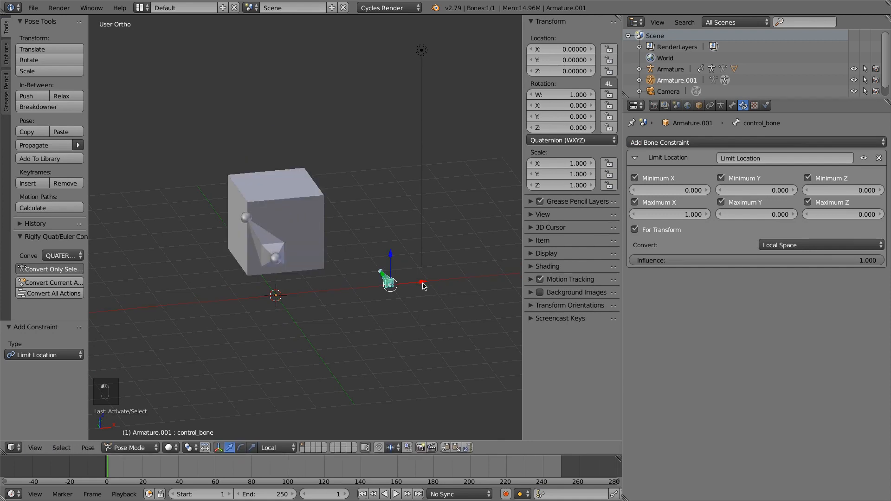
# Step: Orbit the view around the rig to check control_bone beside the lowered cube
pyautogui.press('a')
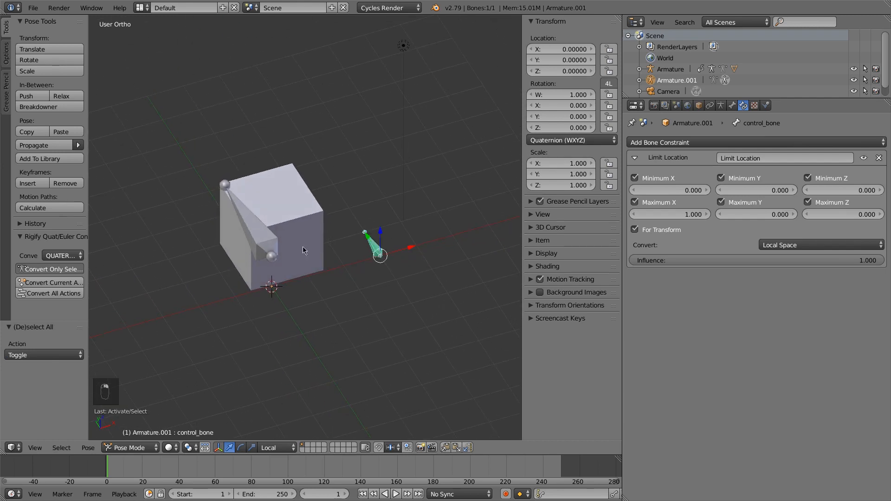
pyautogui.moveTo(387, 258)
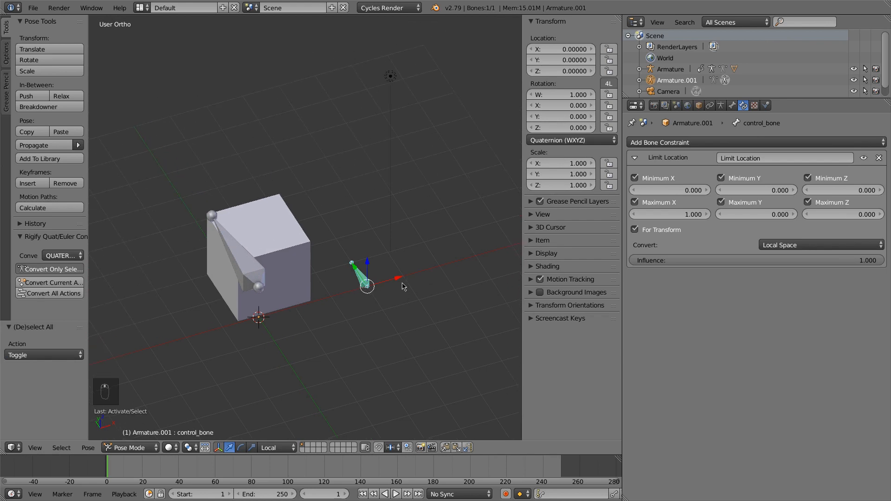
pyautogui.moveTo(372, 293)
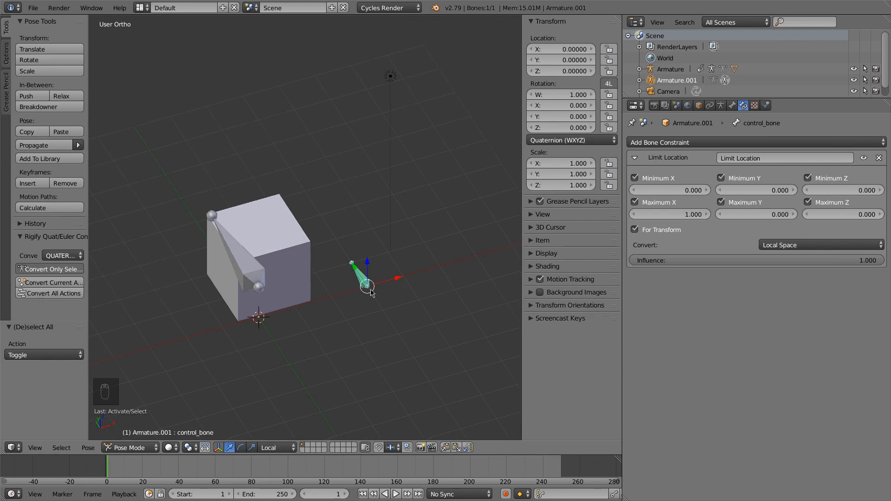